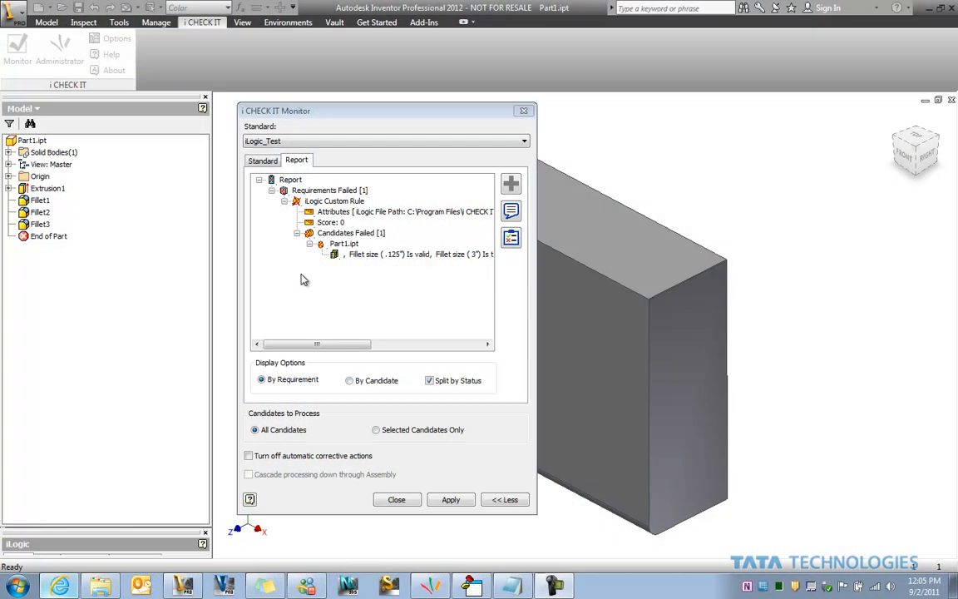
{"action": "mouse_move", "coordinate": [360, 261]}
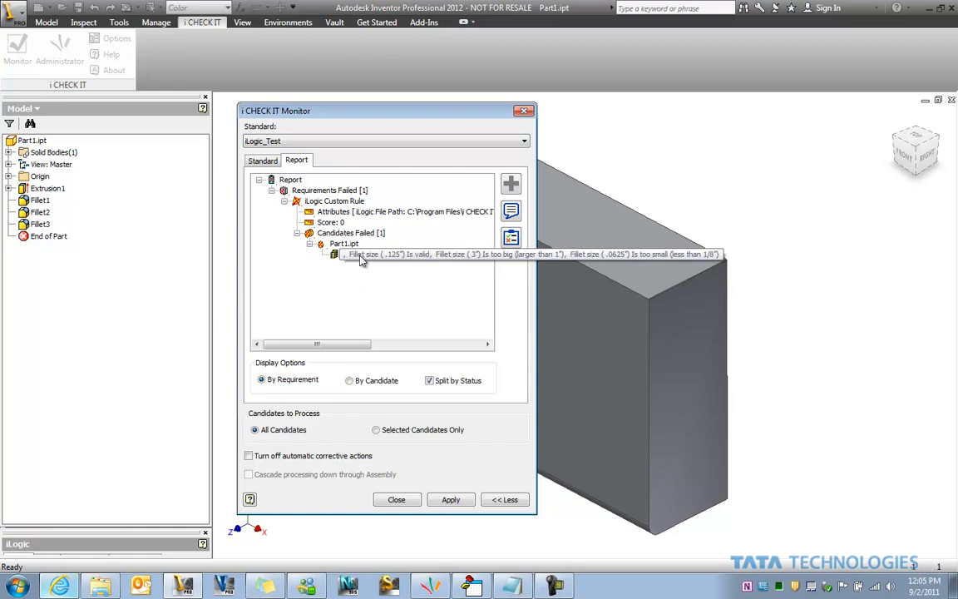
{"action": "mouse_move", "coordinate": [337, 258]}
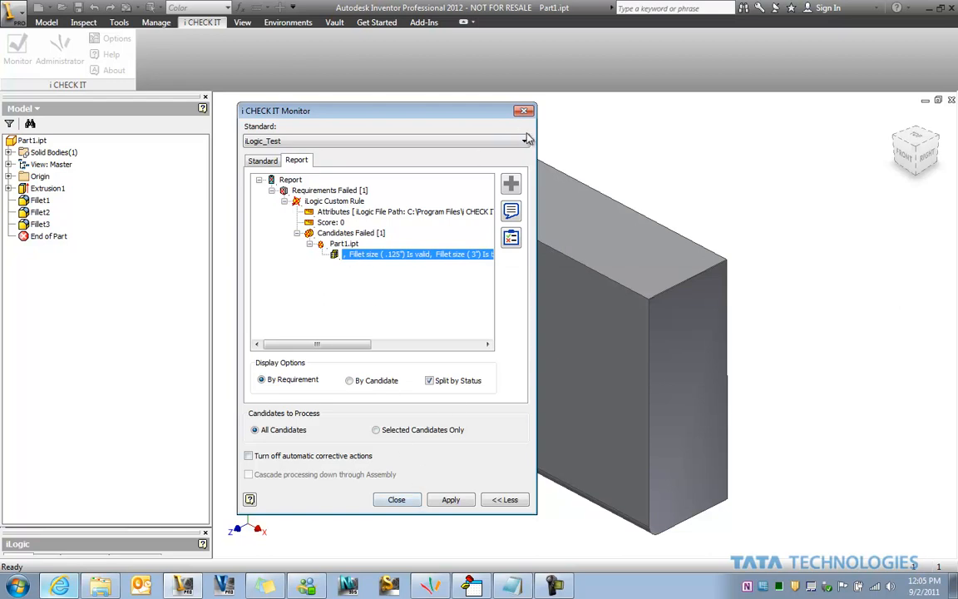
Run the Part General Example check on Part1 and expand the failed and passed requirements.
{"action": "left_click", "coordinate": [524, 141]}
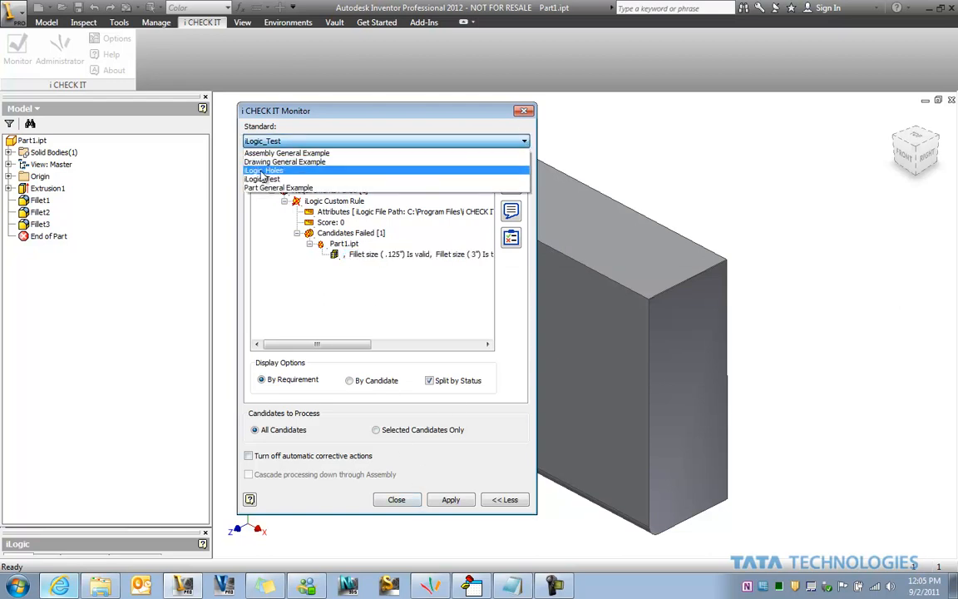
{"action": "left_click", "coordinate": [277, 187]}
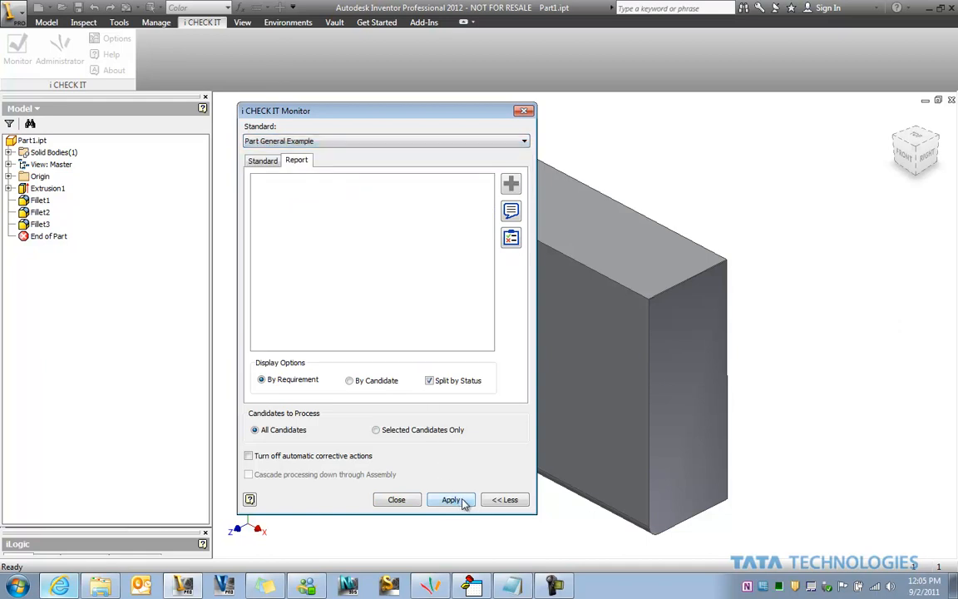
{"action": "left_click", "coordinate": [451, 499]}
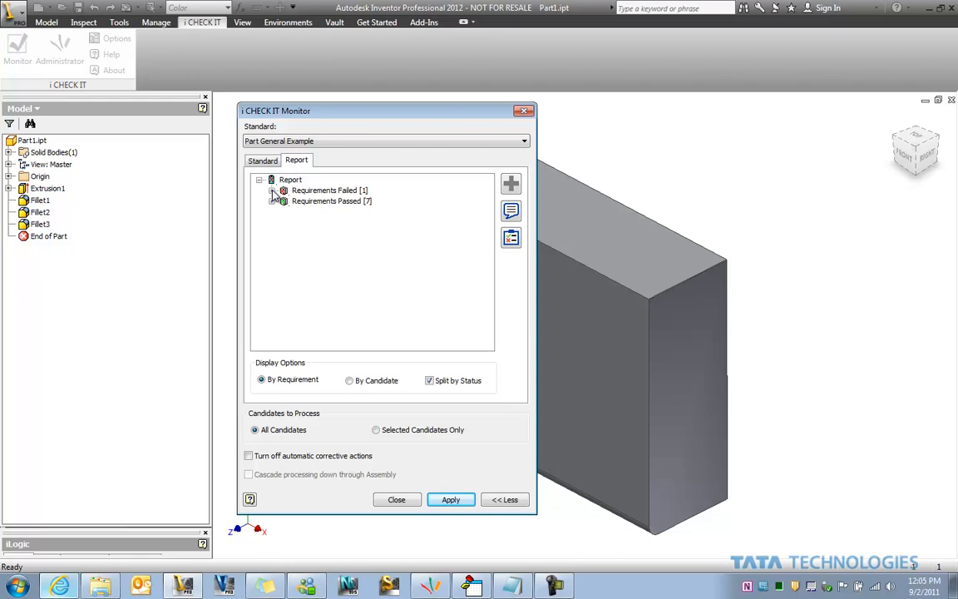
{"action": "left_click", "coordinate": [271, 190]}
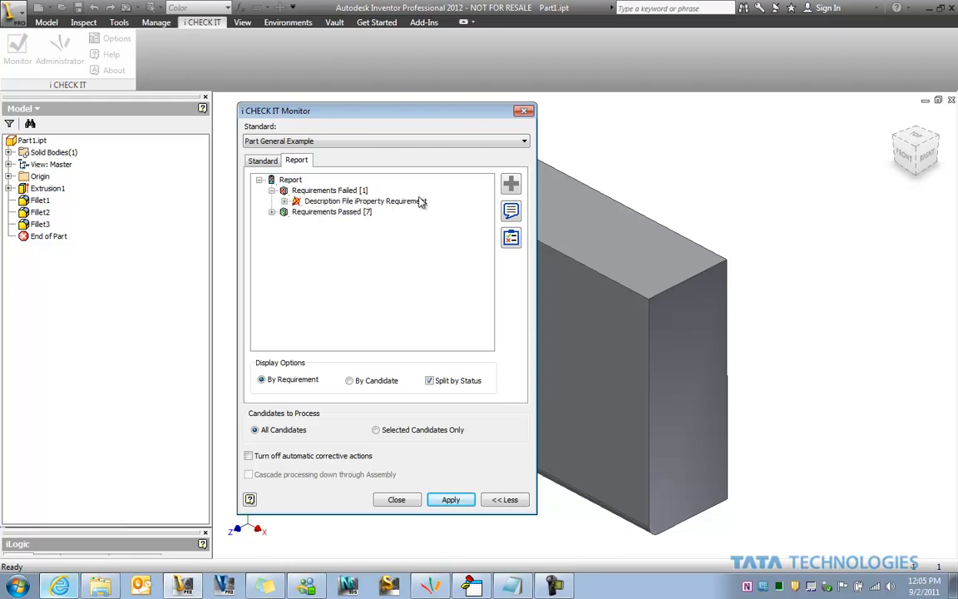
{"action": "left_click", "coordinate": [272, 211]}
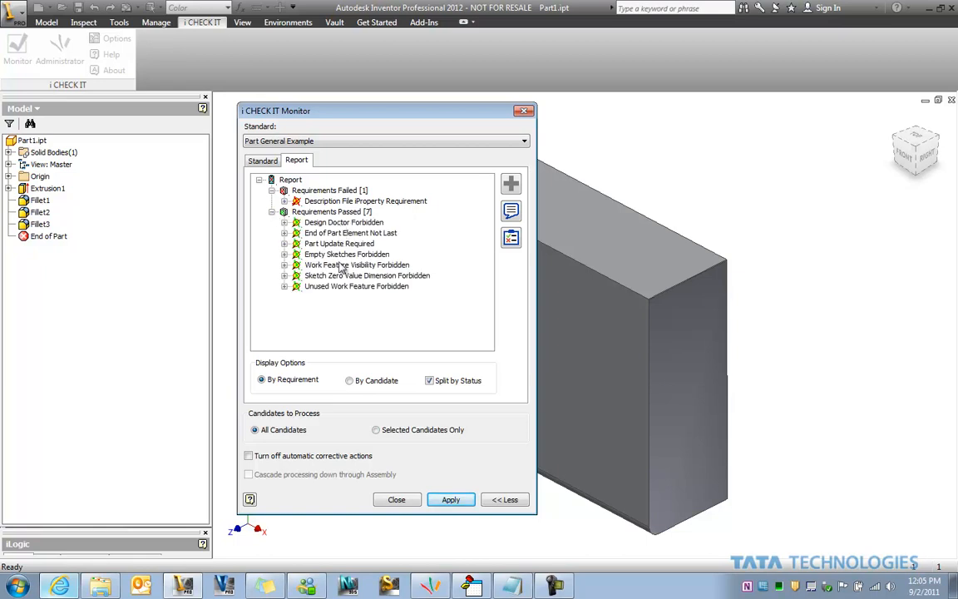
{"action": "mouse_move", "coordinate": [349, 309]}
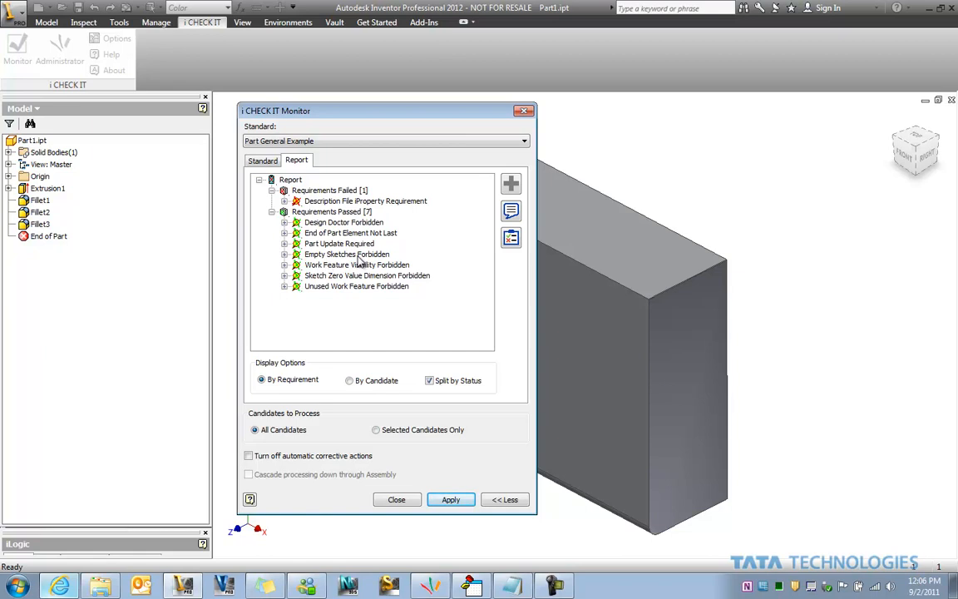
{"action": "mouse_move", "coordinate": [395, 281]}
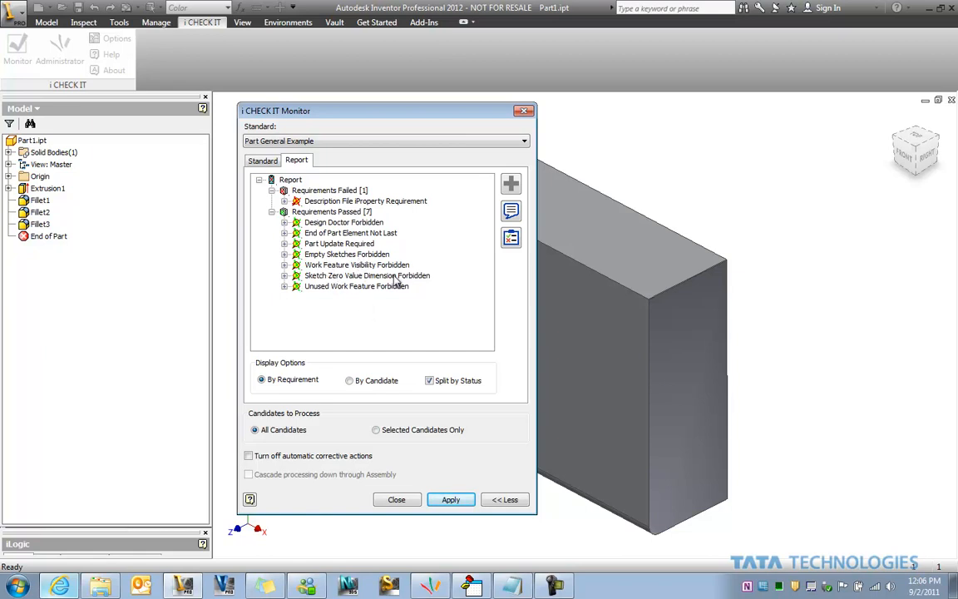
{"action": "mouse_move", "coordinate": [388, 323]}
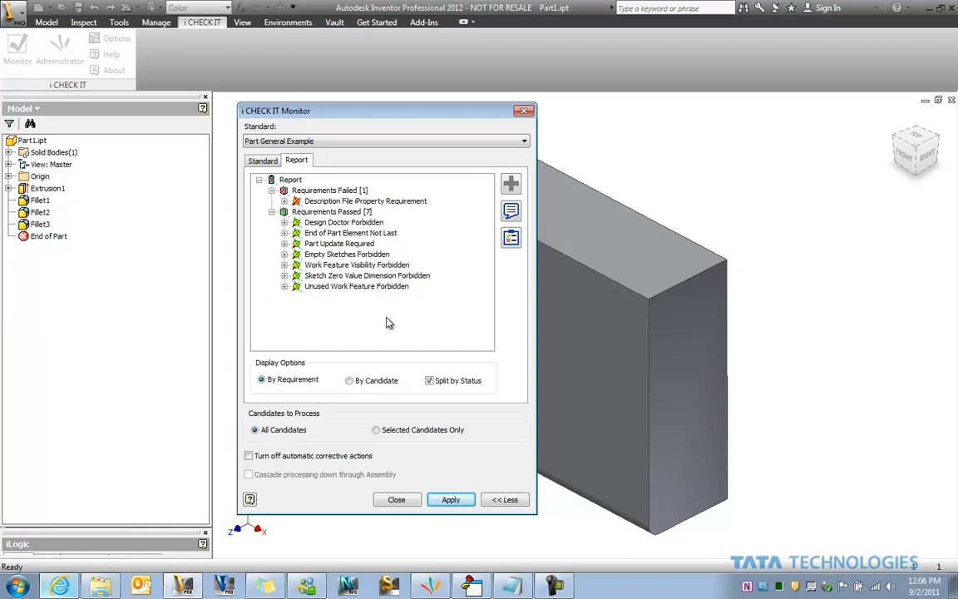
{"action": "mouse_move", "coordinate": [360, 297]}
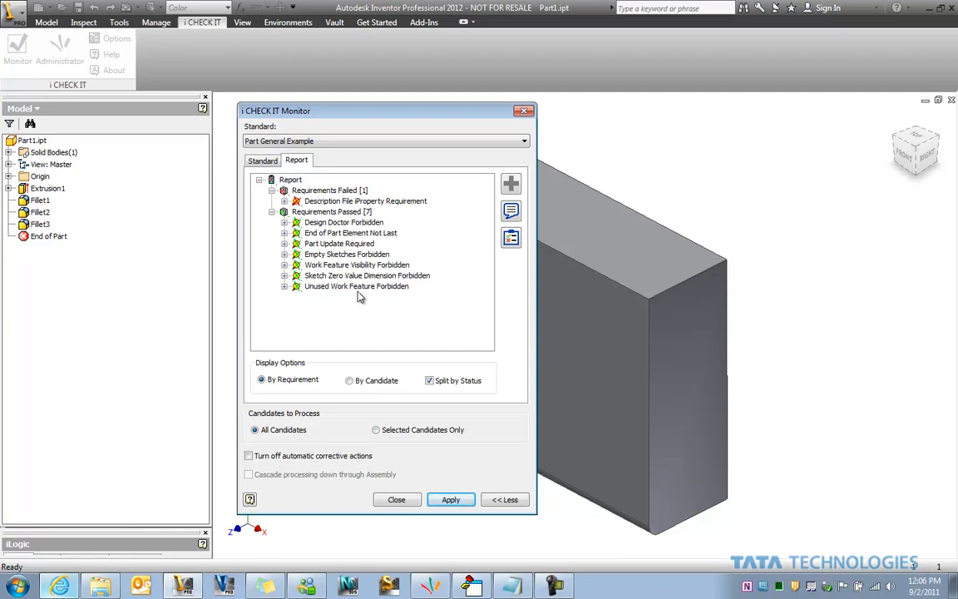
{"action": "mouse_move", "coordinate": [403, 320]}
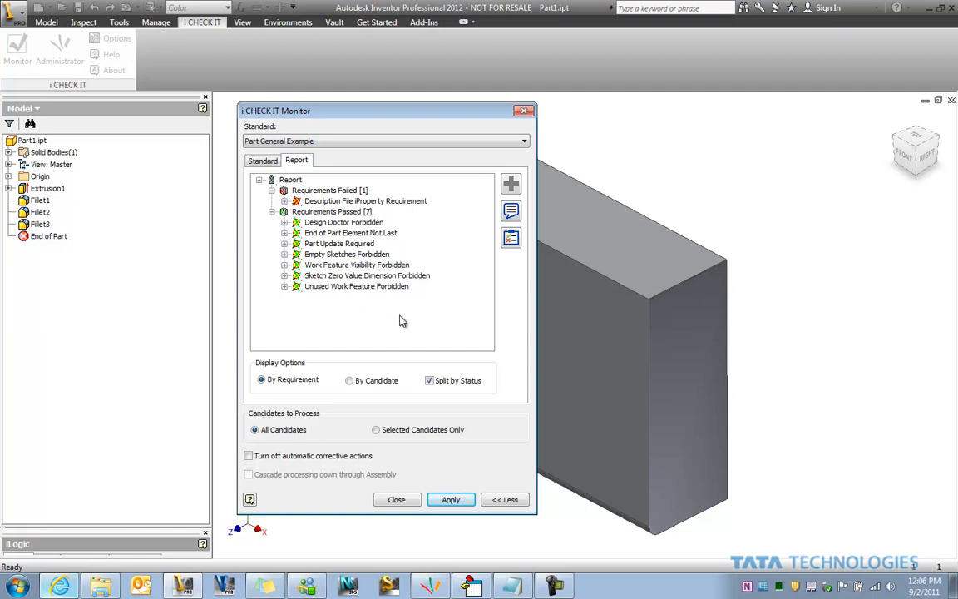
{"action": "mouse_move", "coordinate": [426, 323]}
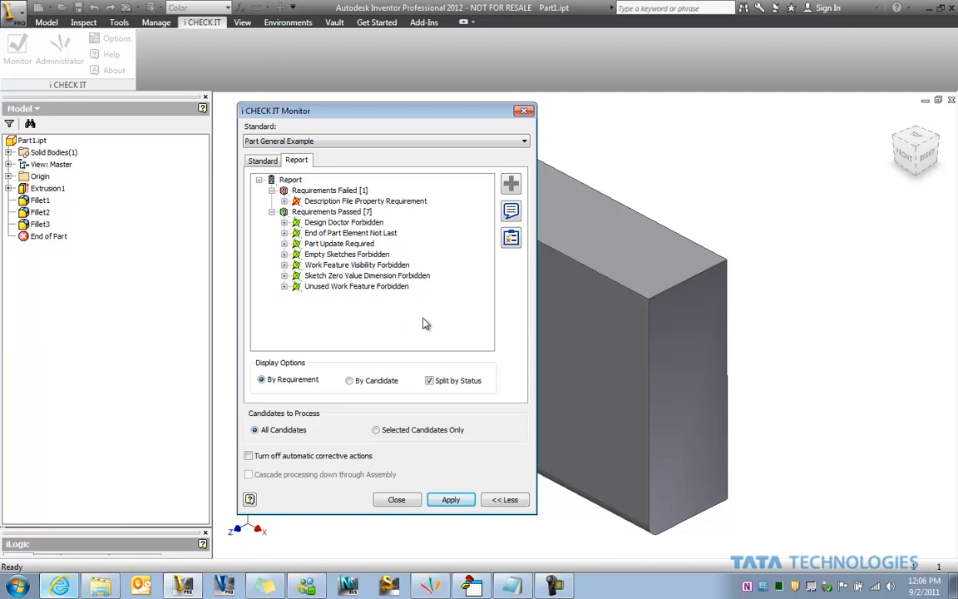
{"action": "mouse_move", "coordinate": [409, 303]}
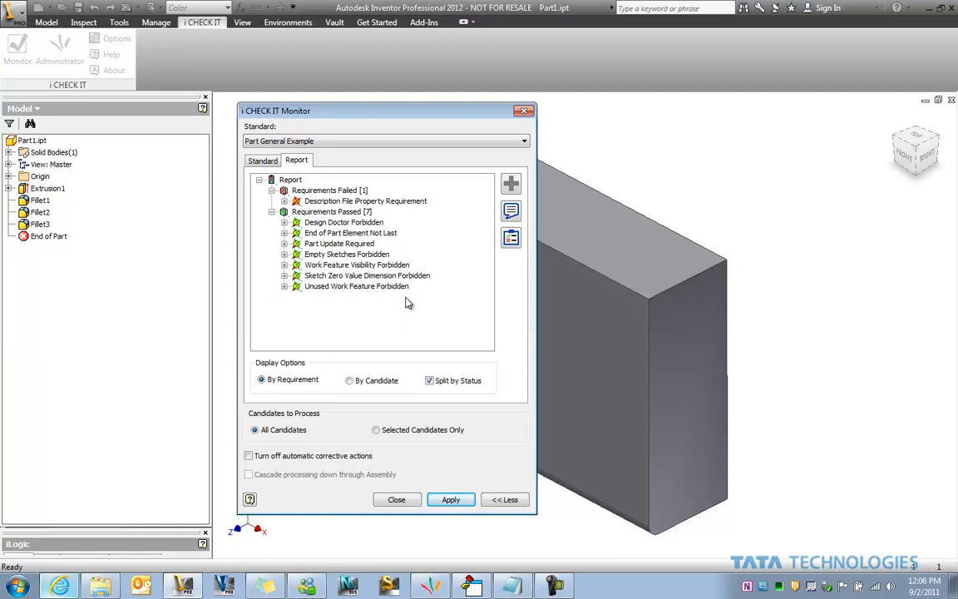
{"action": "mouse_move", "coordinate": [411, 307]}
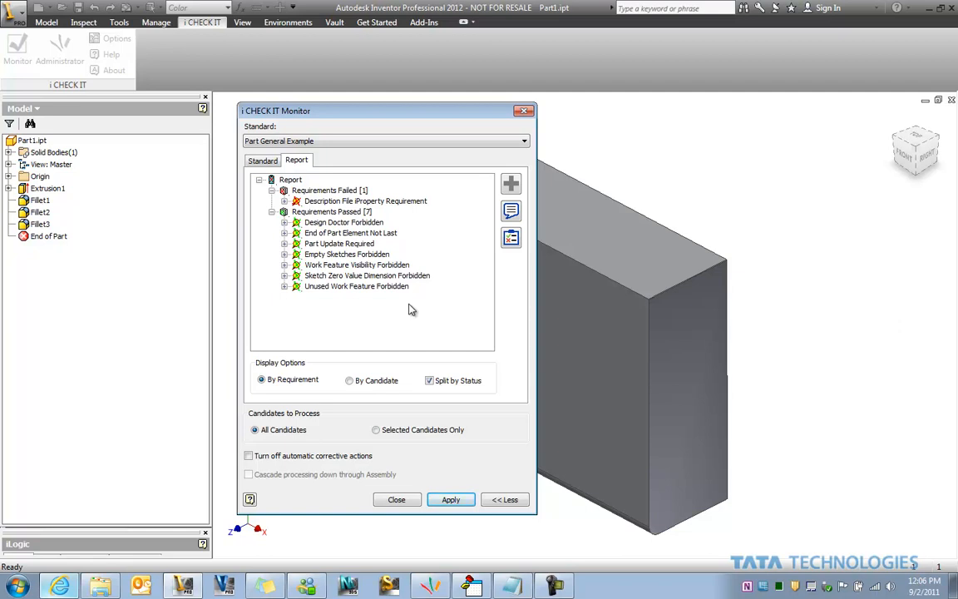
{"action": "mouse_move", "coordinate": [395, 325]}
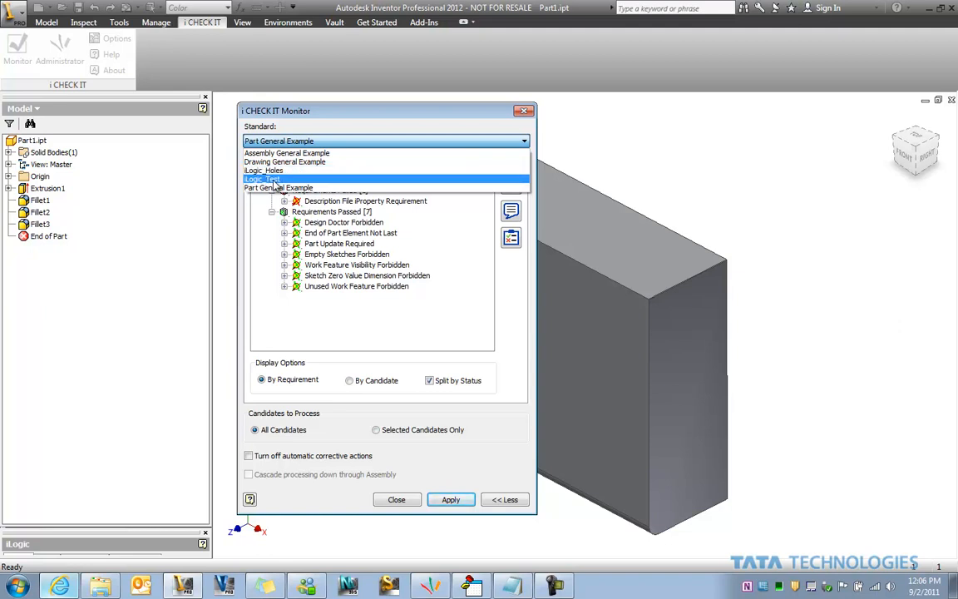
Apply iLogic_Test to Part1 and expand the iLogic Custom Rule failures to the Part1.ipt fillet results.
{"action": "left_click", "coordinate": [261, 179]}
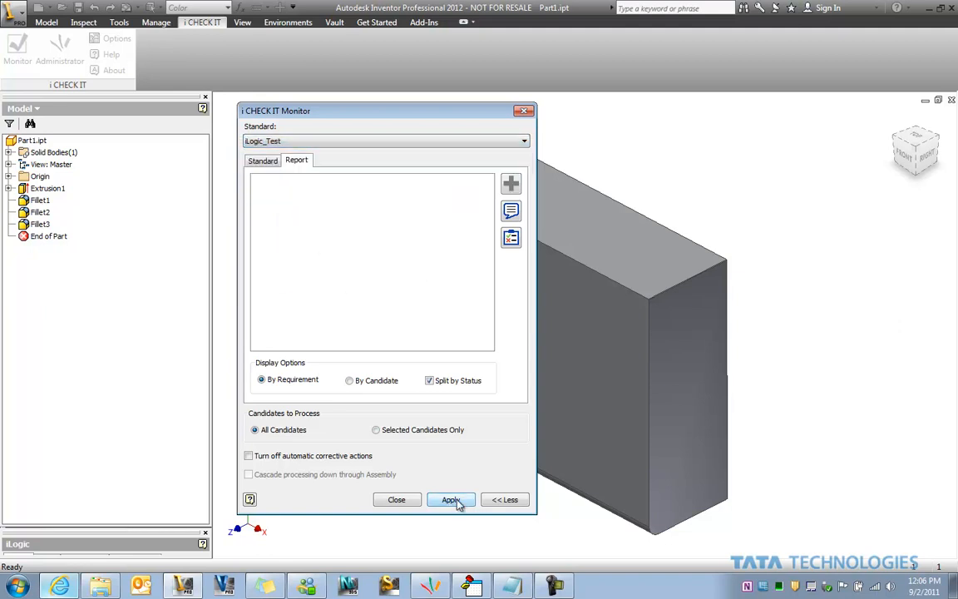
{"action": "left_click", "coordinate": [450, 499]}
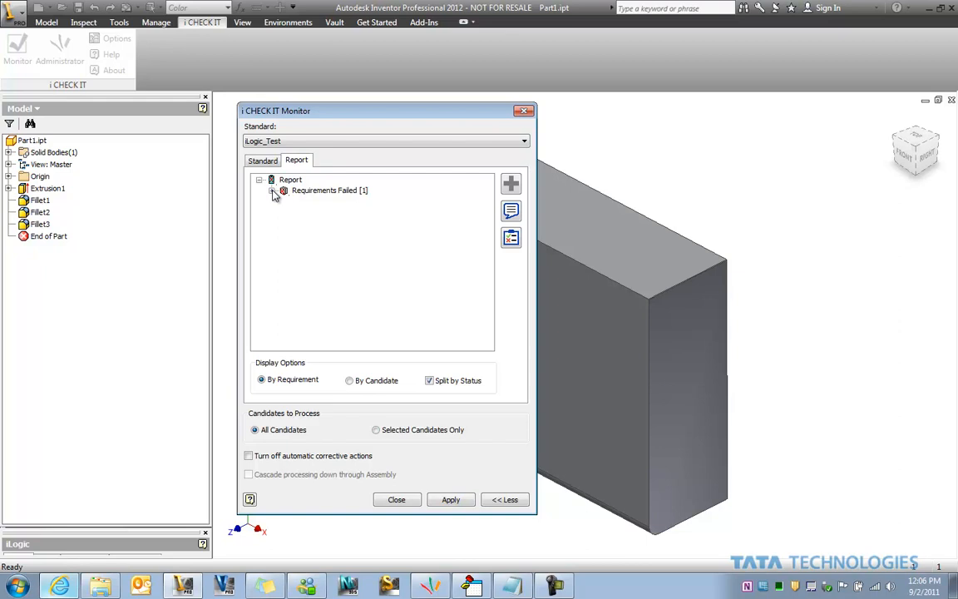
{"action": "left_click", "coordinate": [277, 191]}
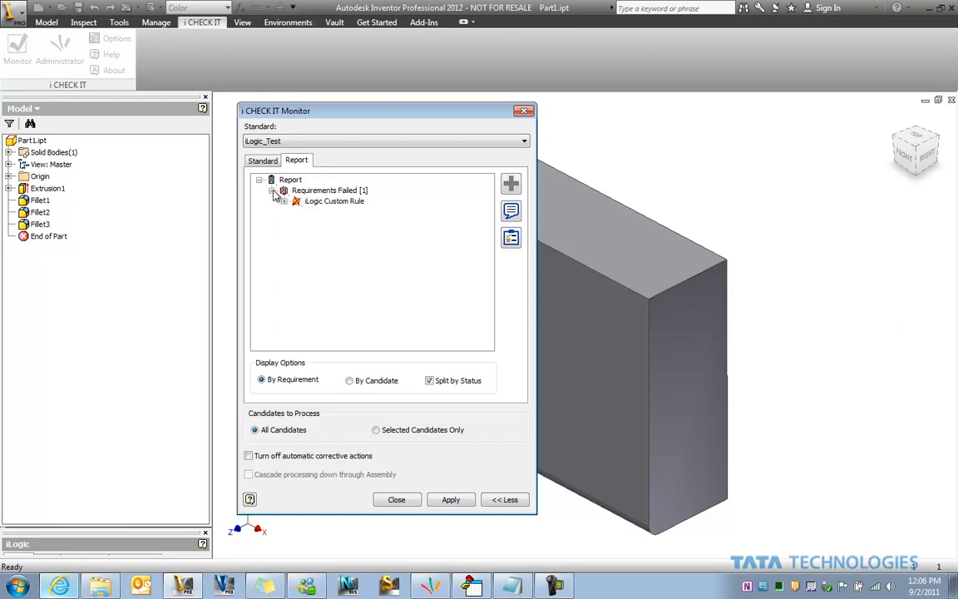
{"action": "left_click", "coordinate": [295, 201]}
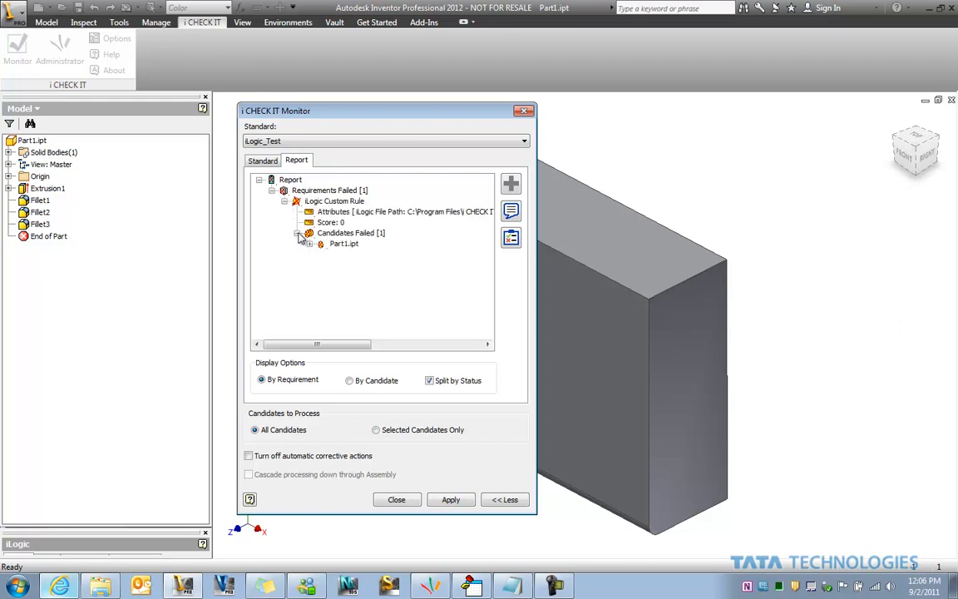
{"action": "left_click", "coordinate": [321, 244]}
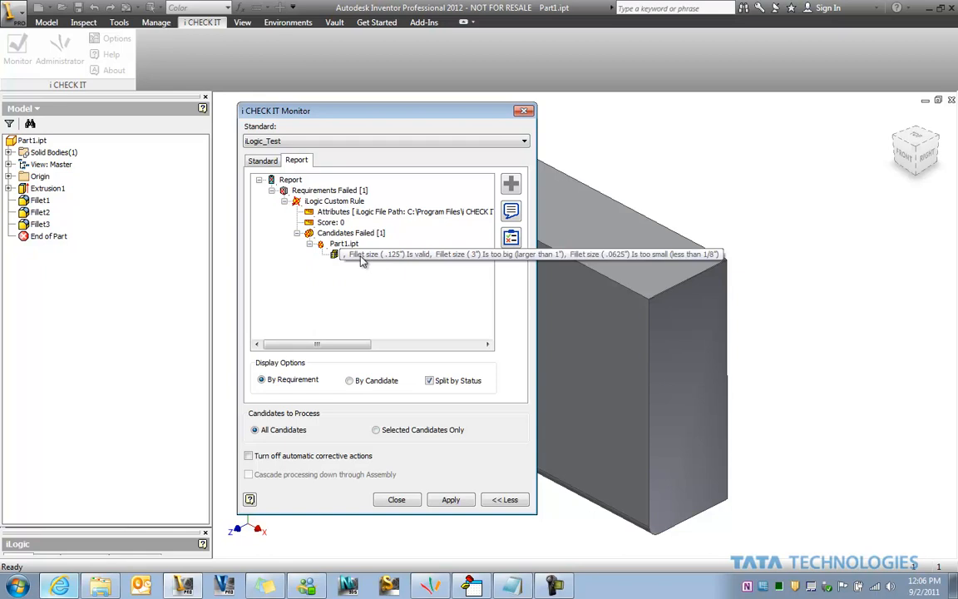
{"action": "mouse_move", "coordinate": [445, 264]}
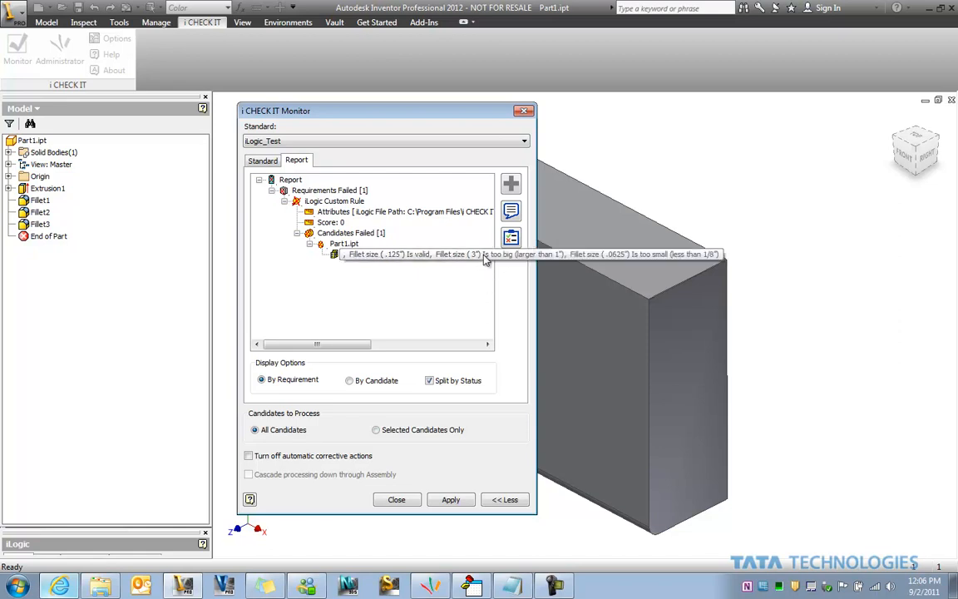
{"action": "mouse_move", "coordinate": [373, 315]}
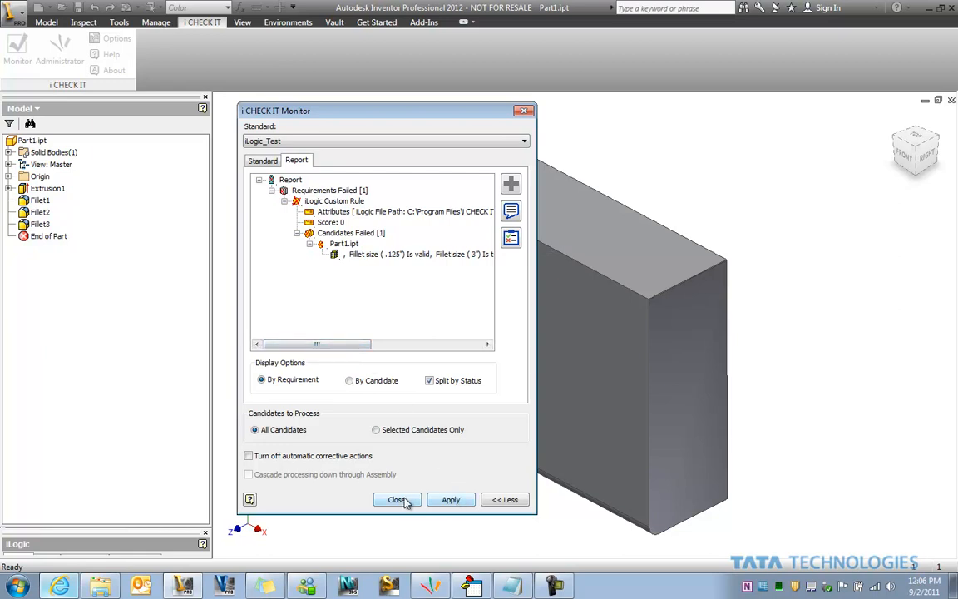
Close the iCheckIt Monitor and open Rule0 from the iLogic browser for editing.
{"action": "left_click", "coordinate": [397, 499]}
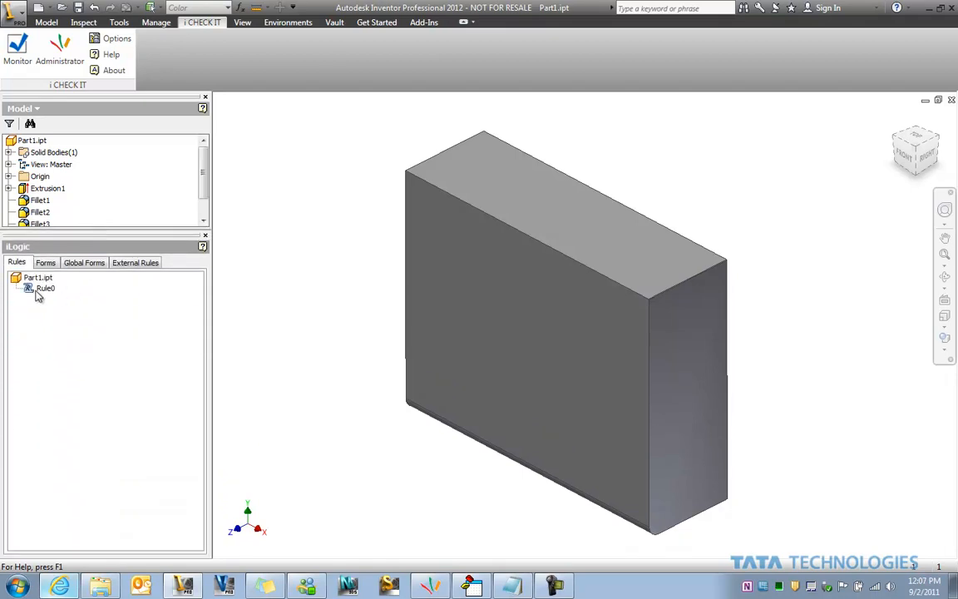
{"action": "right_click", "coordinate": [45, 288]}
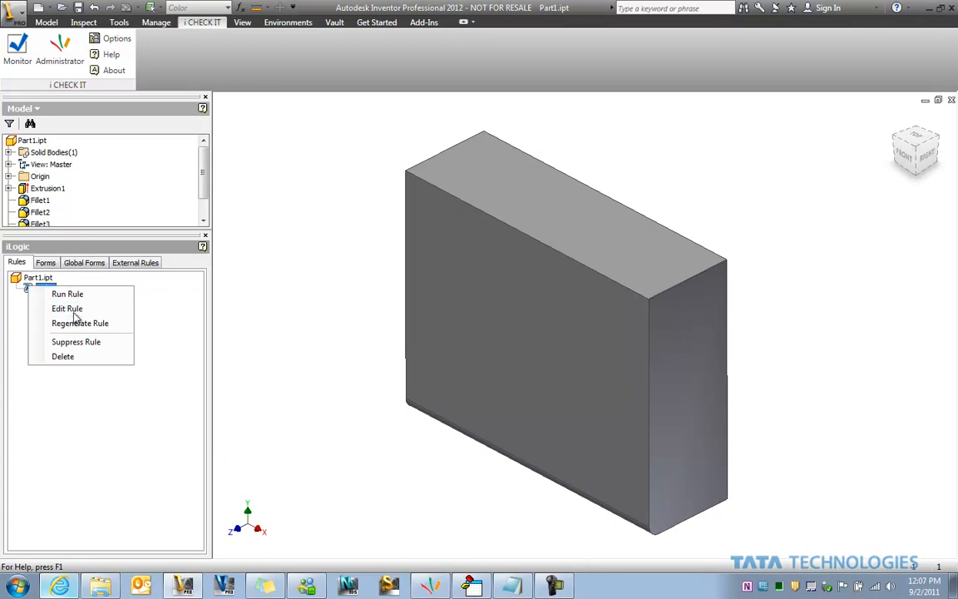
{"action": "left_click", "coordinate": [67, 309]}
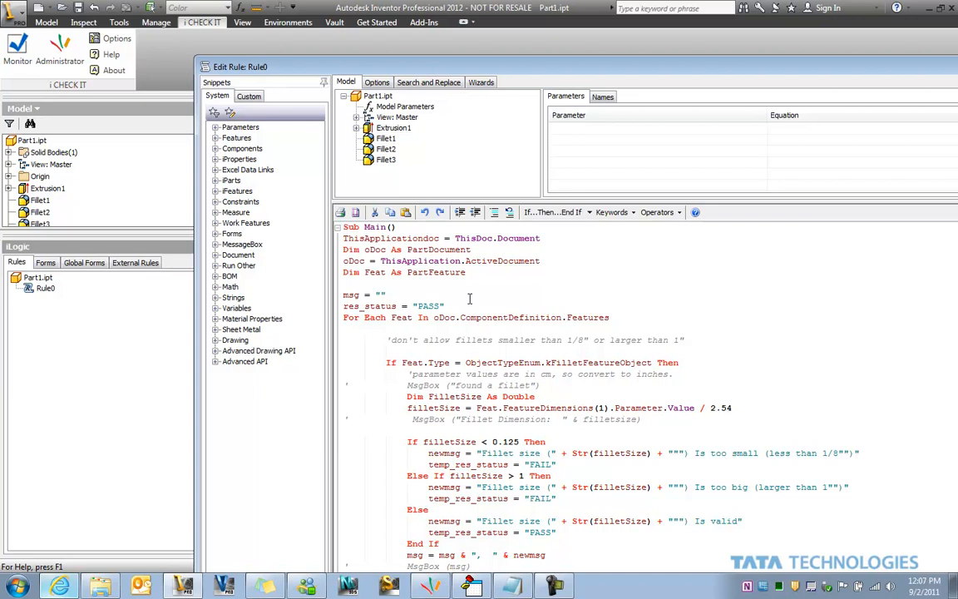
{"action": "mouse_move", "coordinate": [566, 332]}
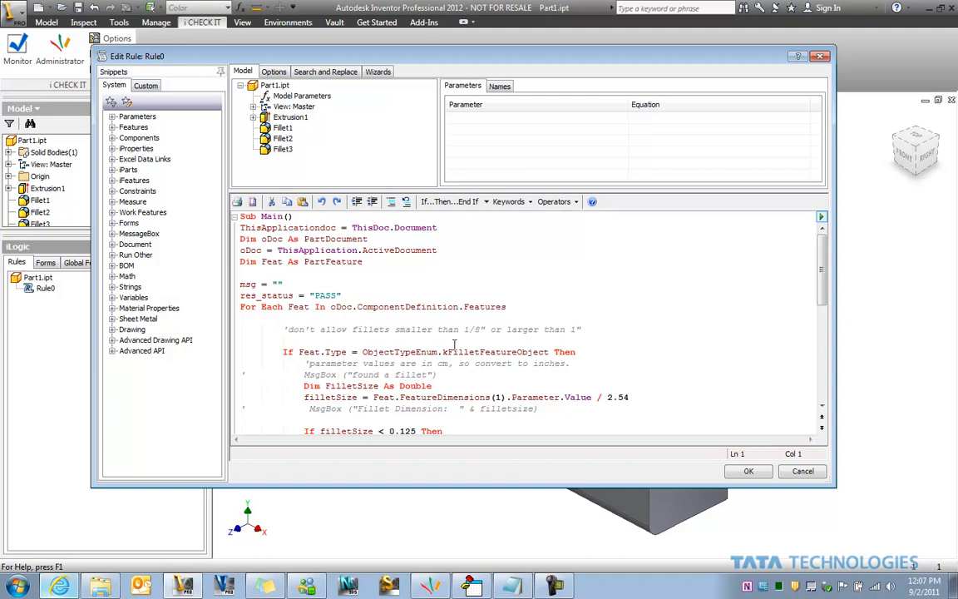
{"action": "mouse_move", "coordinate": [585, 396]}
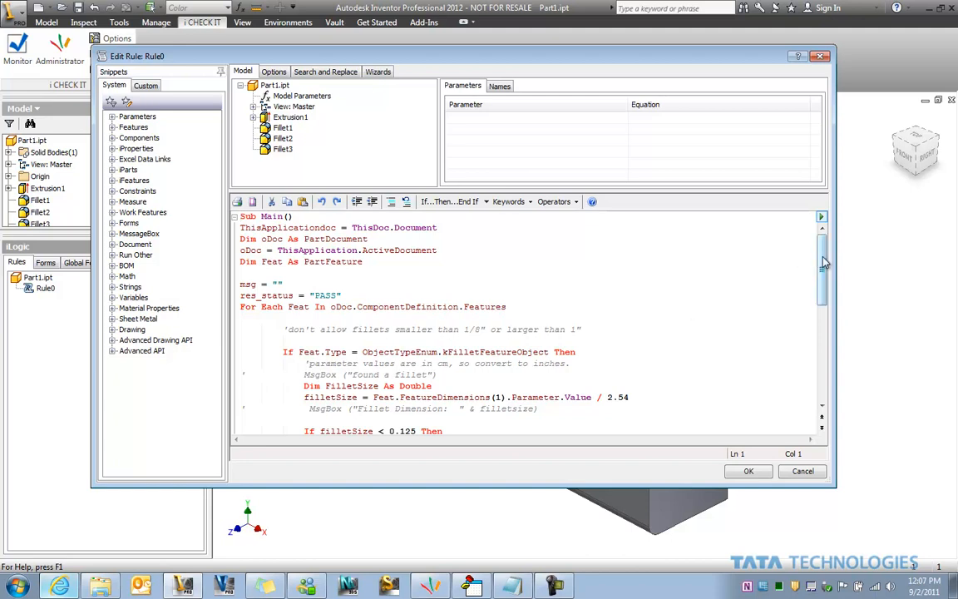
Uncomment the results MsgBox line and comment out the two RuleArguments lines in Rule0.
{"action": "scroll", "scroll_direction": "down", "scroll_amount": 3}
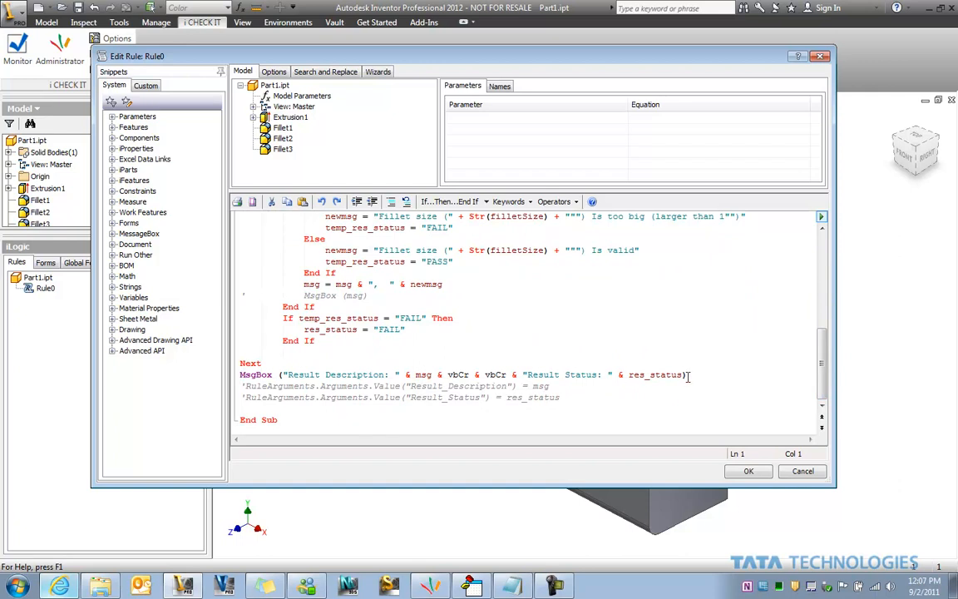
{"action": "left_click", "coordinate": [687, 375]}
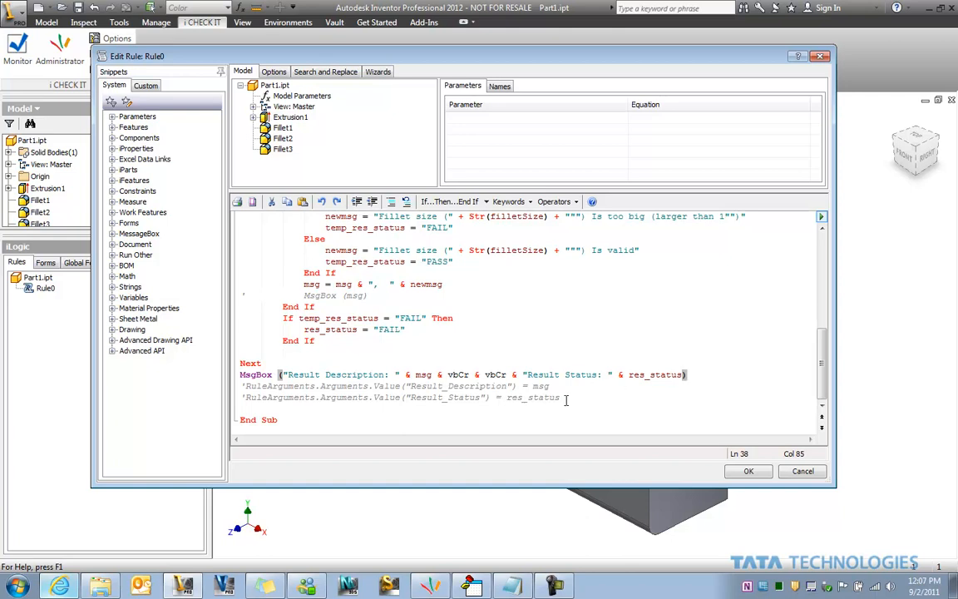
{"action": "left_click", "coordinate": [568, 397]}
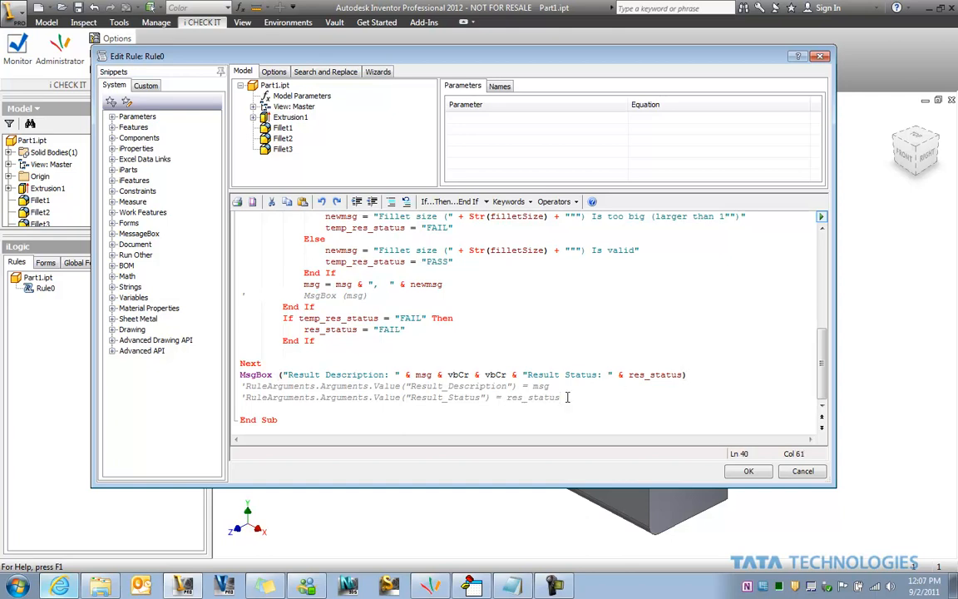
{"action": "left_click_drag", "start_coordinate": [242, 385], "coordinate": [561, 396]}
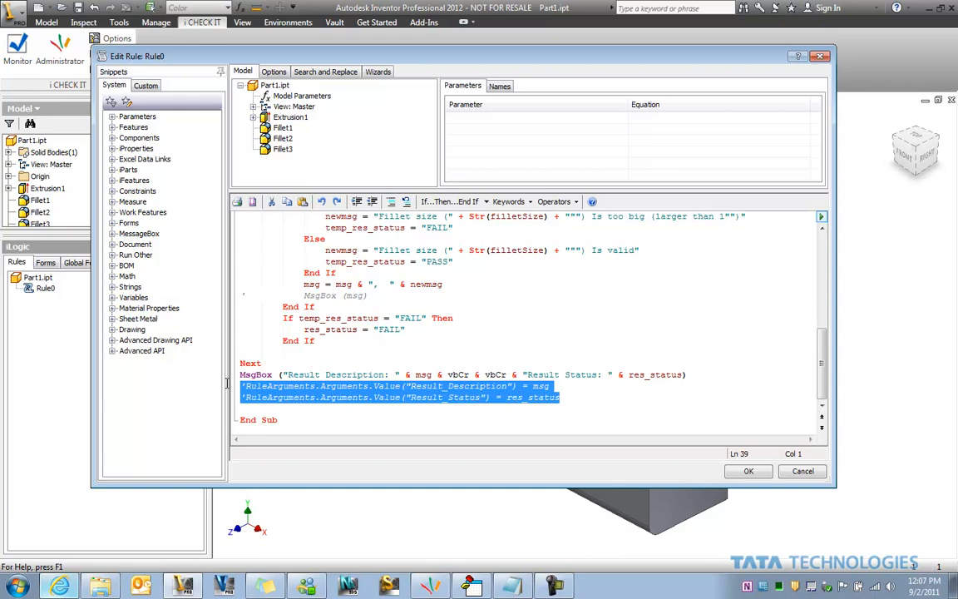
{"action": "mouse_move", "coordinate": [318, 402]}
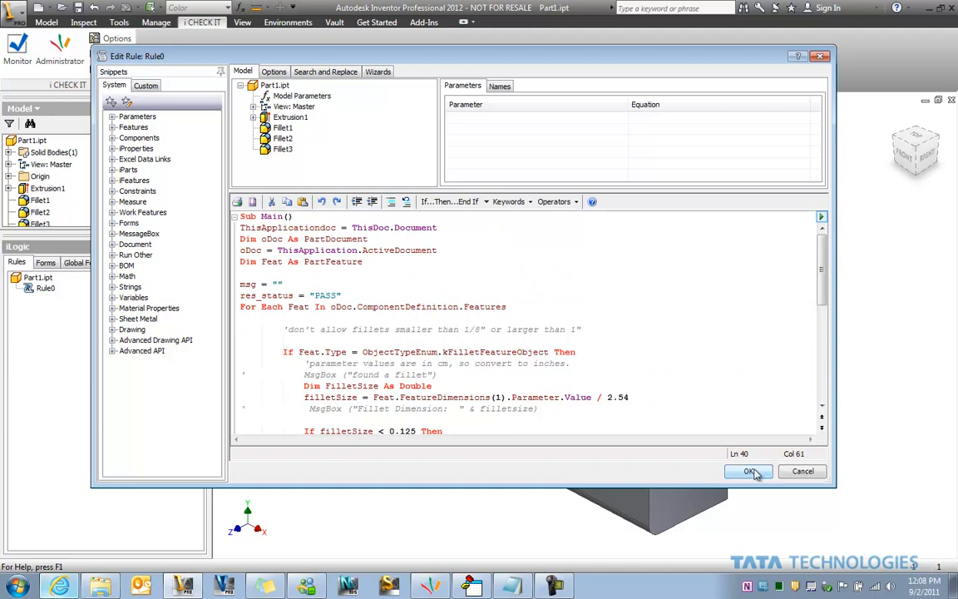
Accept the Rule0 edits so the rule runs and reports fillet sizes with FAIL status.
{"action": "left_click", "coordinate": [747, 472]}
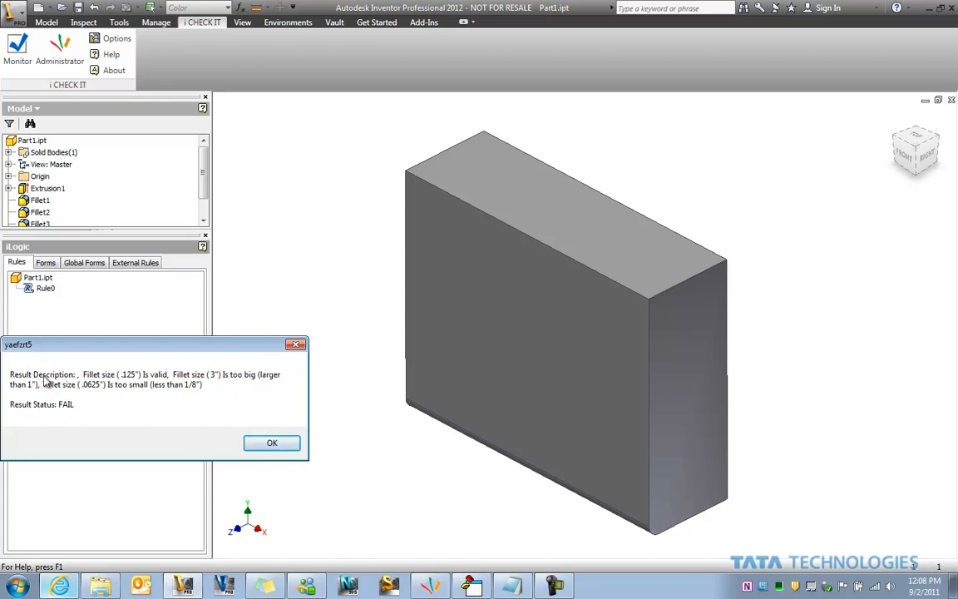
{"action": "mouse_move", "coordinate": [68, 386]}
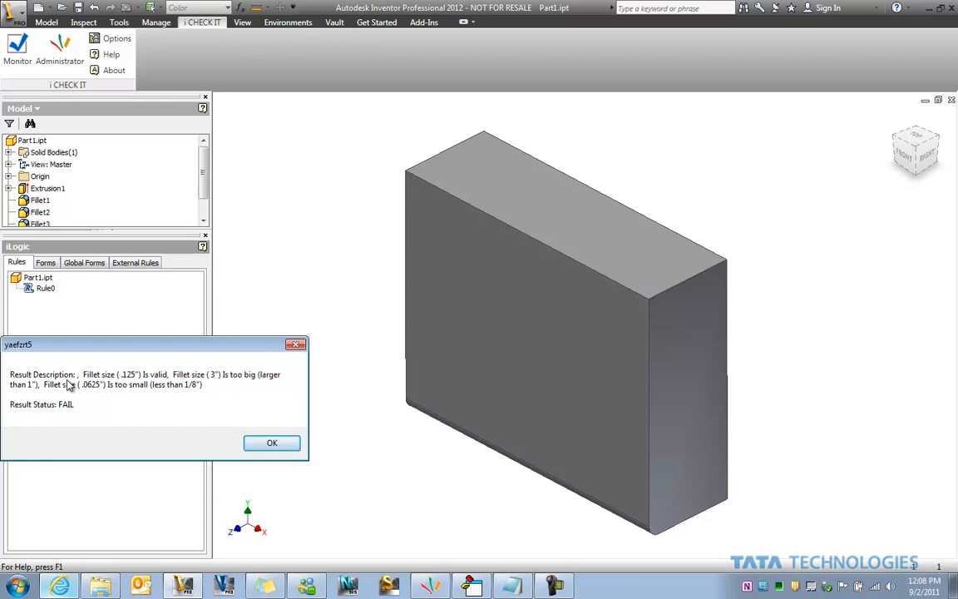
{"action": "mouse_move", "coordinate": [84, 388]}
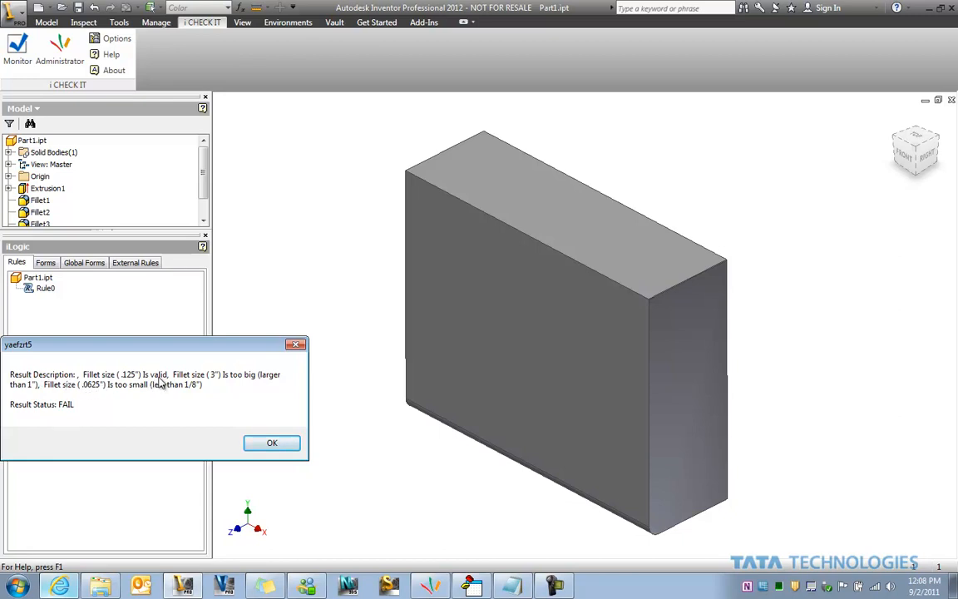
{"action": "mouse_move", "coordinate": [235, 390]}
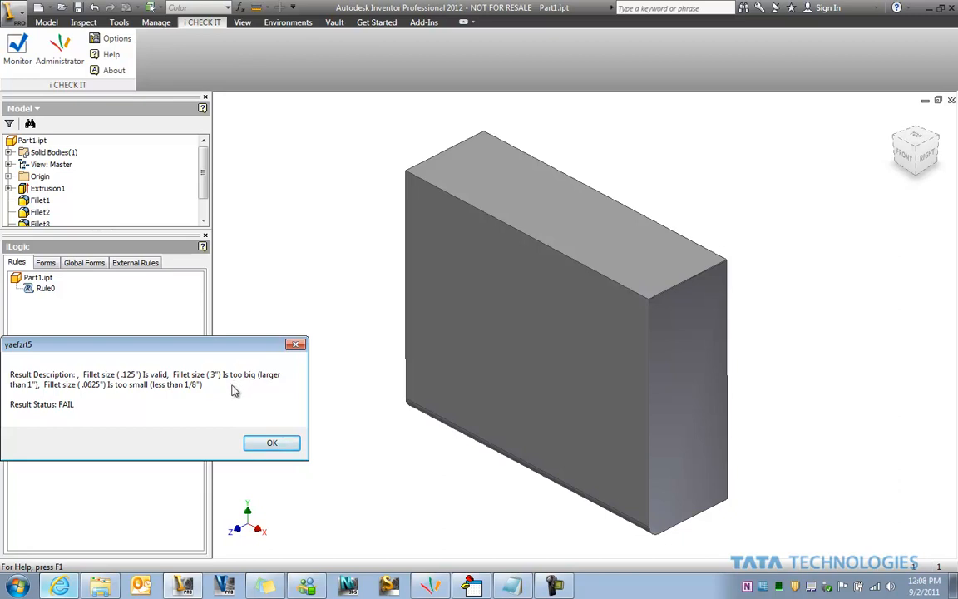
{"action": "mouse_move", "coordinate": [106, 395]}
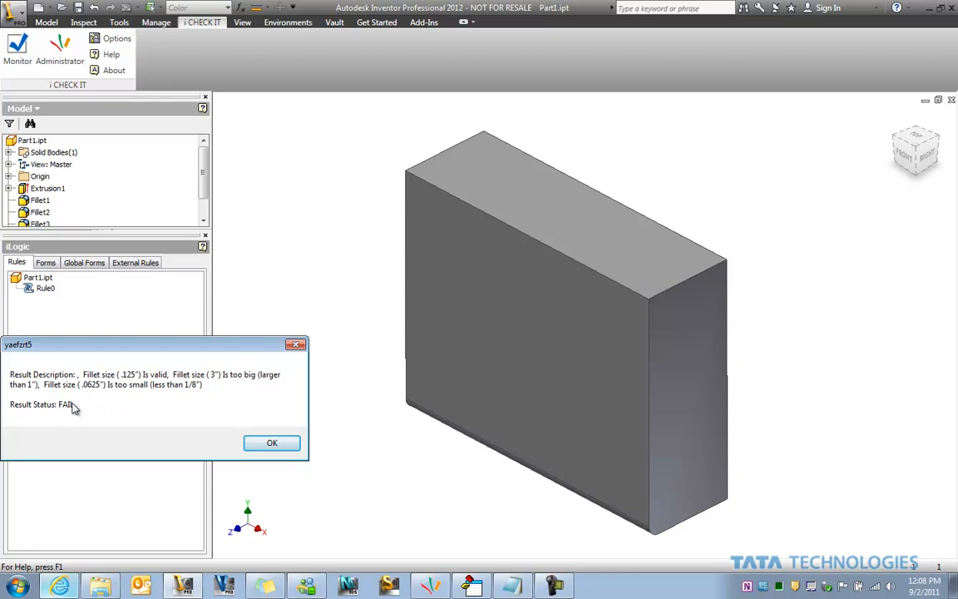
Dismiss the fillet check results message box.
{"action": "left_click", "coordinate": [271, 442]}
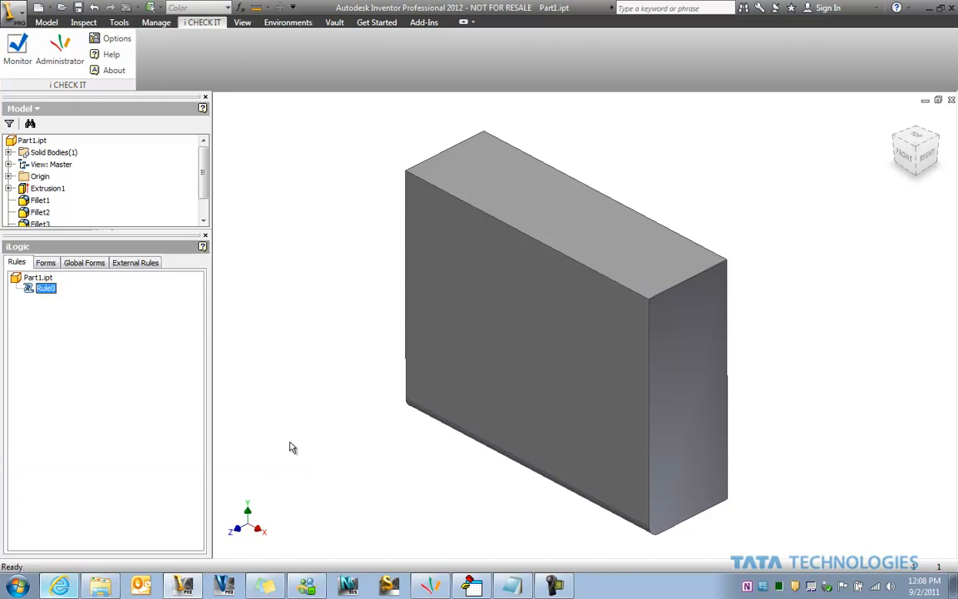
{"action": "mouse_move", "coordinate": [374, 237]}
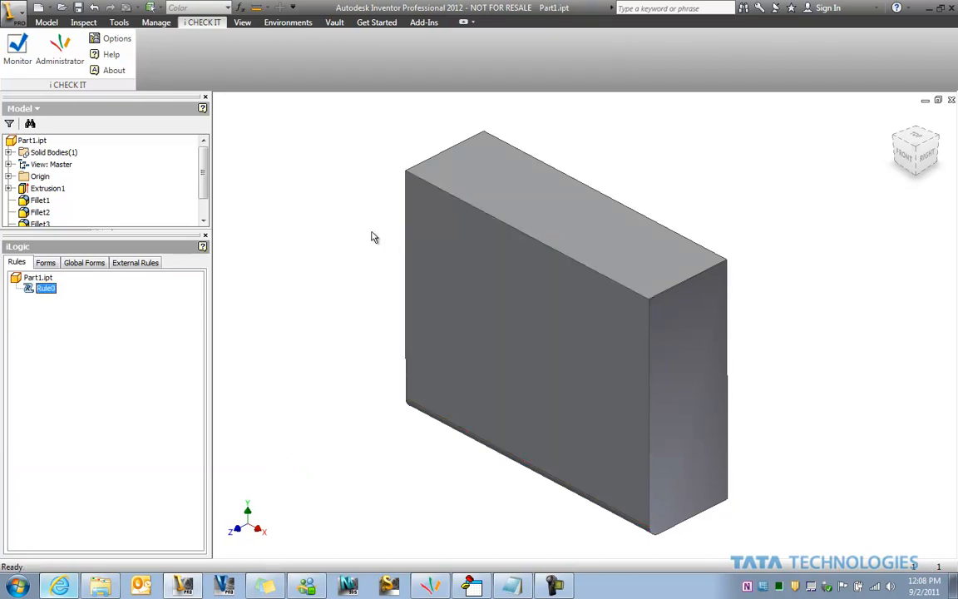
{"action": "mouse_move", "coordinate": [327, 216]}
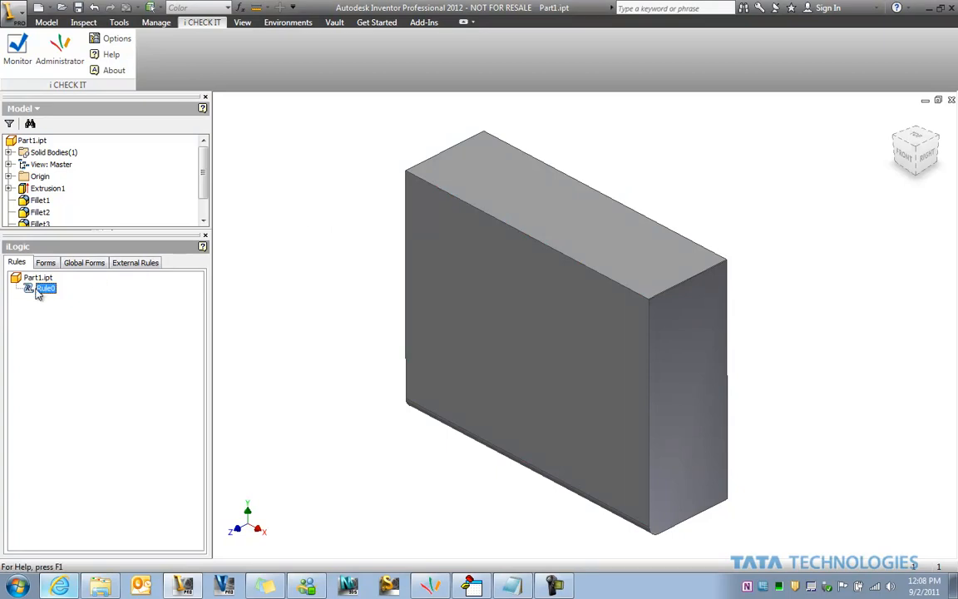
{"action": "mouse_move", "coordinate": [47, 294]}
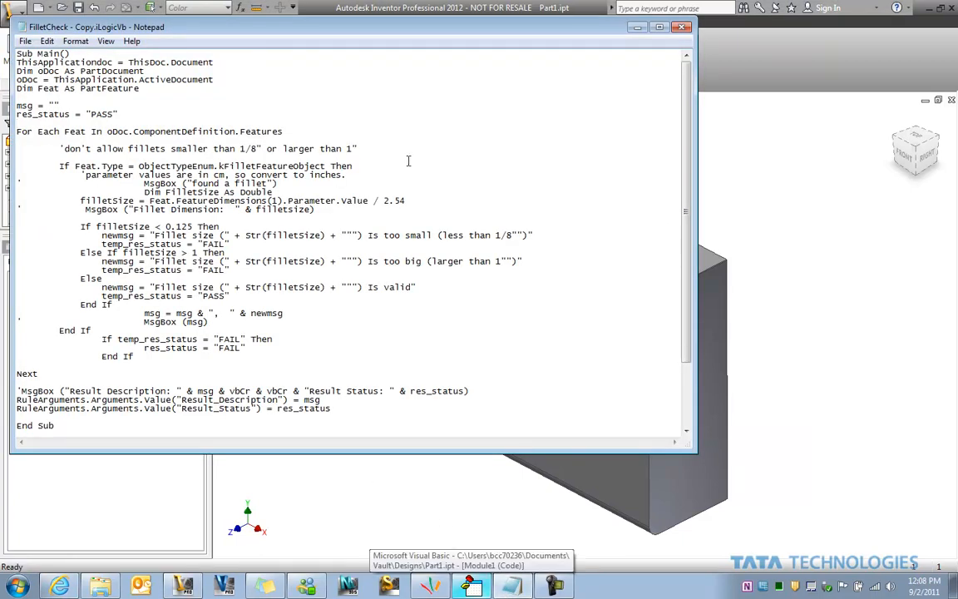
{"action": "mouse_move", "coordinate": [111, 39]}
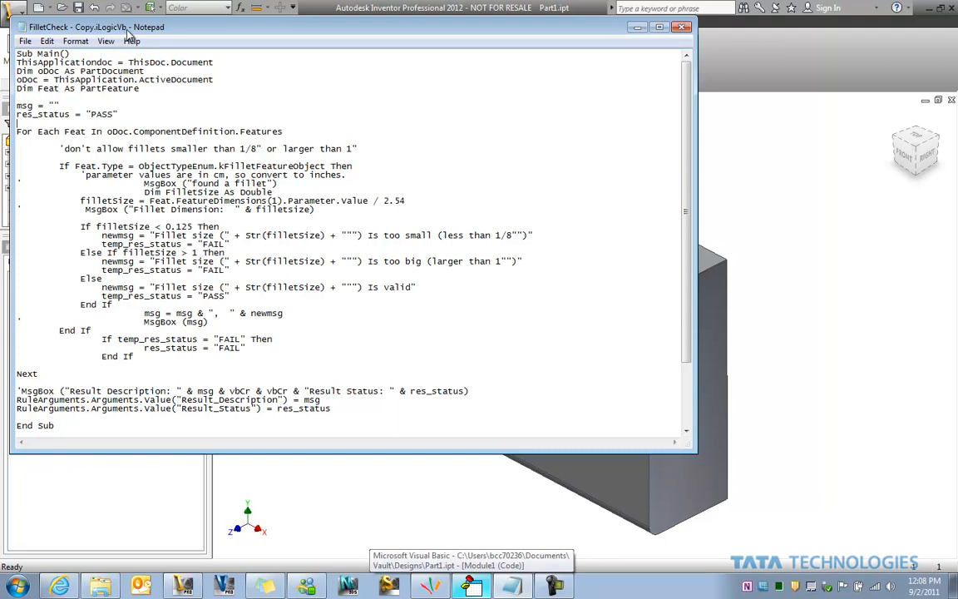
{"action": "scroll", "scroll_direction": "down", "scroll_amount": 3}
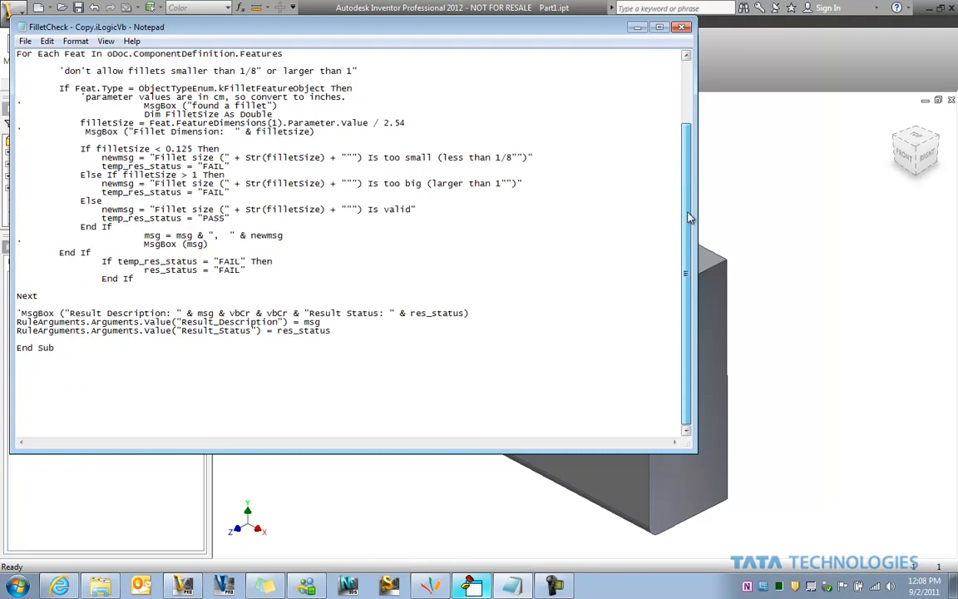
{"action": "double_click", "coordinate": [454, 313]}
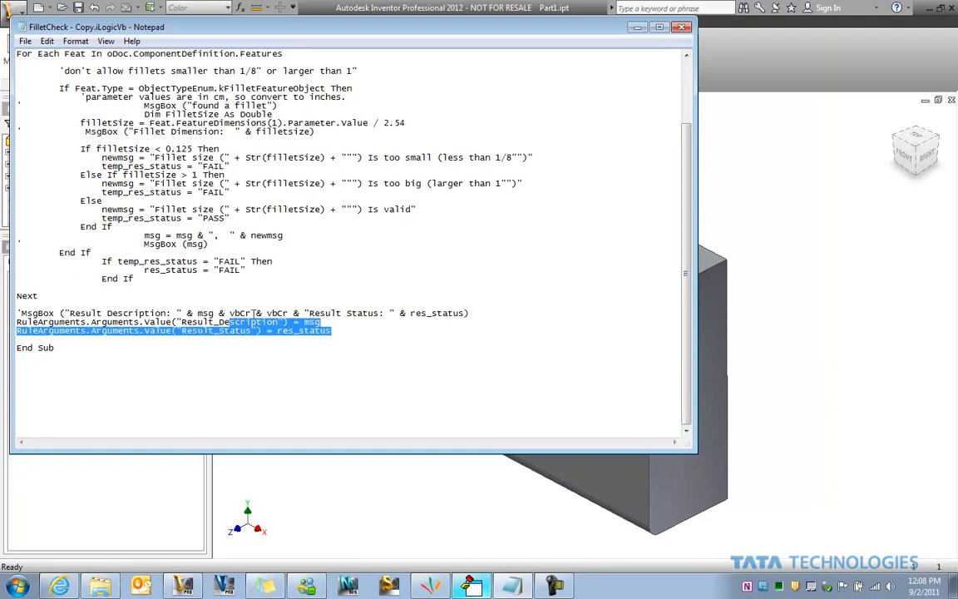
{"action": "left_click", "coordinate": [493, 313]}
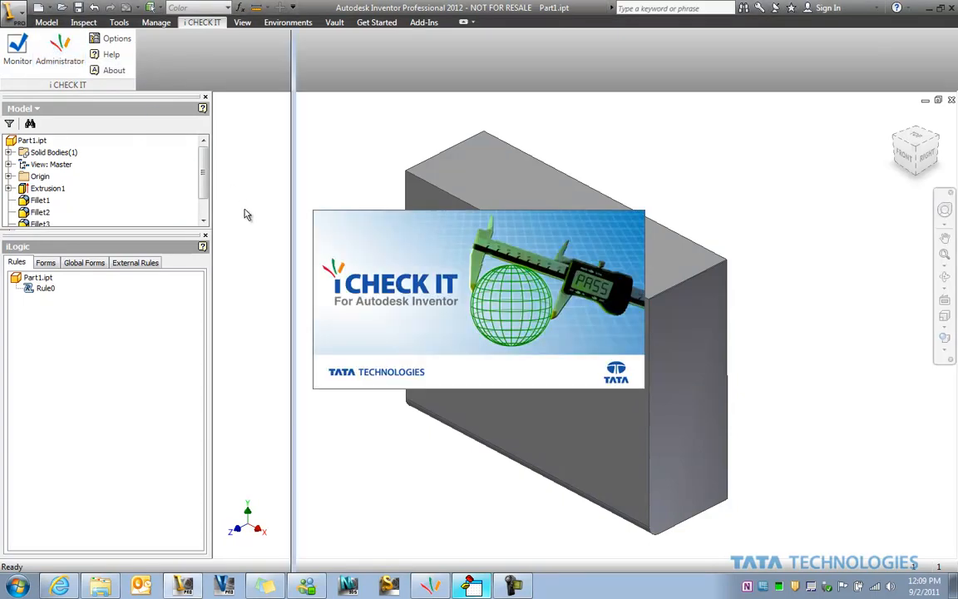
Open the iLogic_Test.ICVStd standard in iCheckIt Administrator.
{"action": "left_click", "coordinate": [61, 49]}
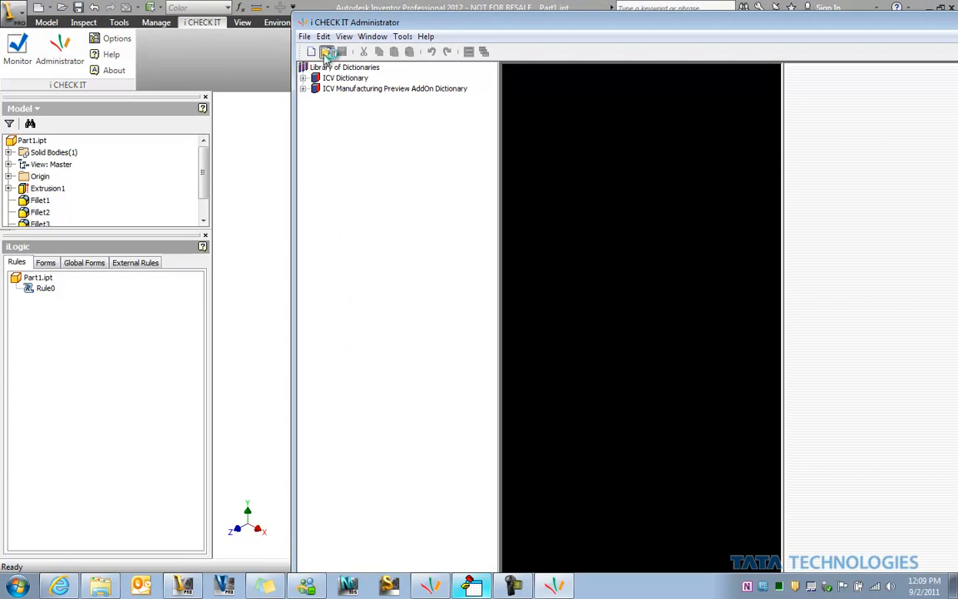
{"action": "left_click", "coordinate": [327, 52]}
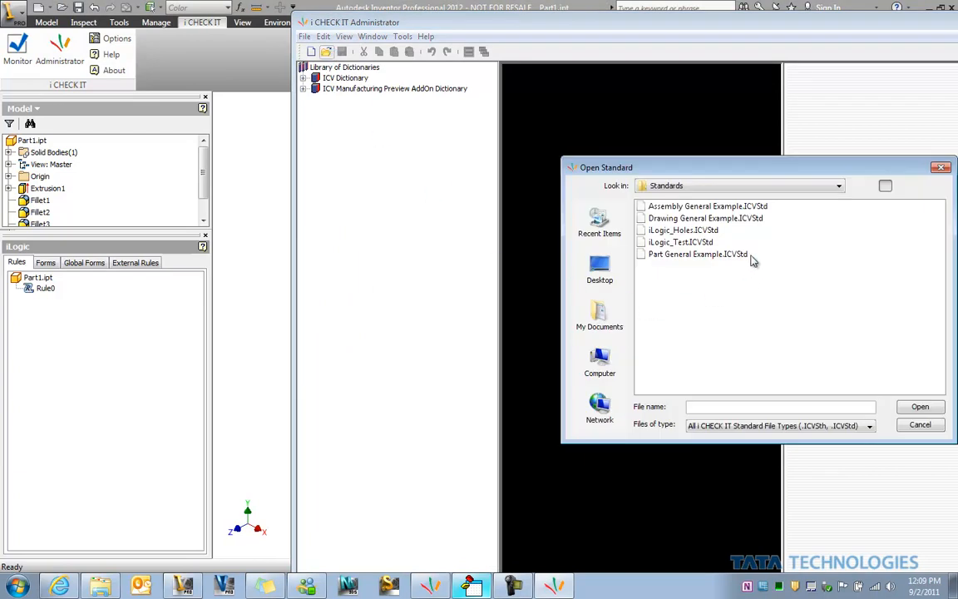
{"action": "left_click", "coordinate": [681, 242]}
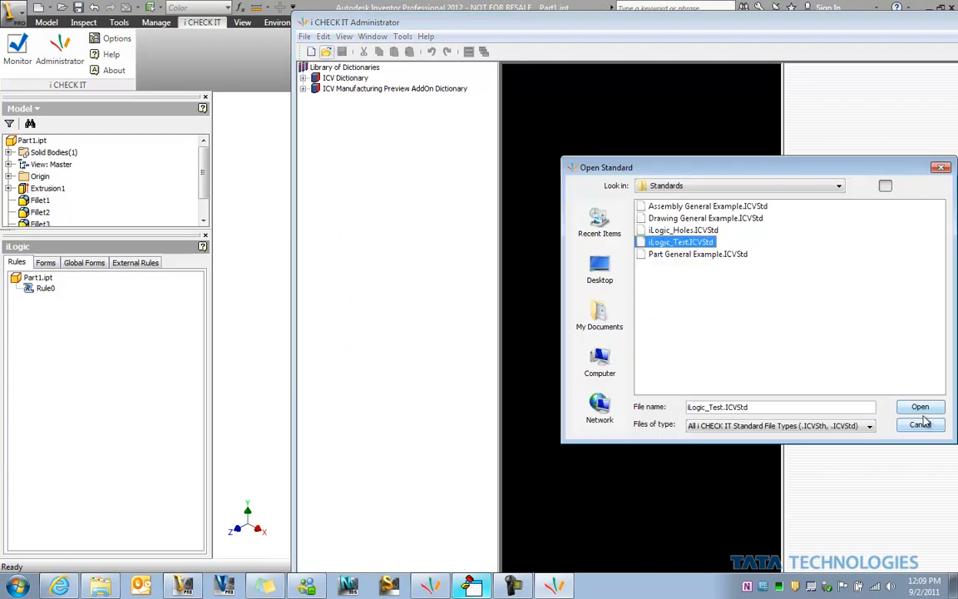
{"action": "left_click", "coordinate": [920, 407]}
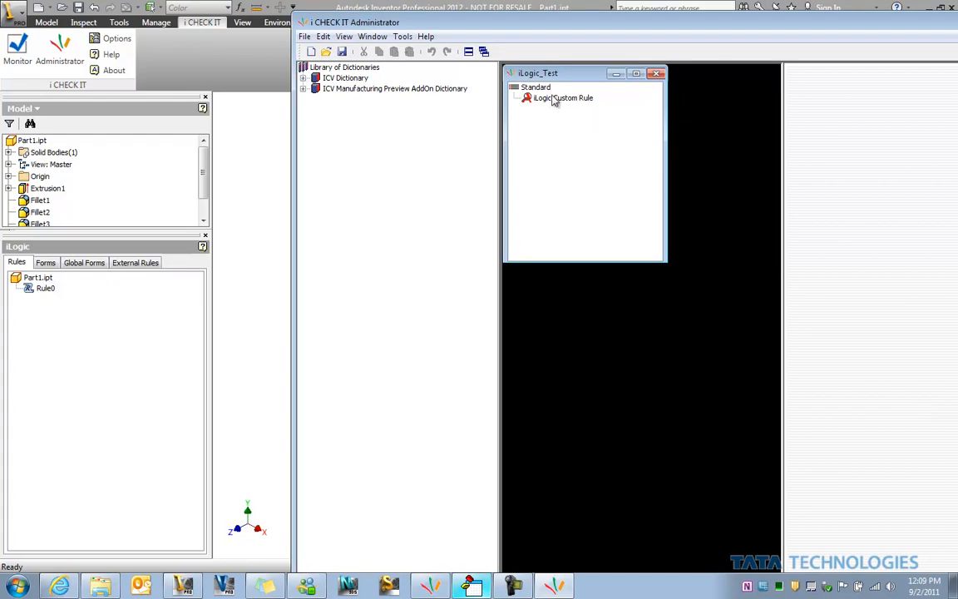
Show the iLogic Custom Rule's description and open its Requirement Properties.
{"action": "right_click", "coordinate": [564, 98]}
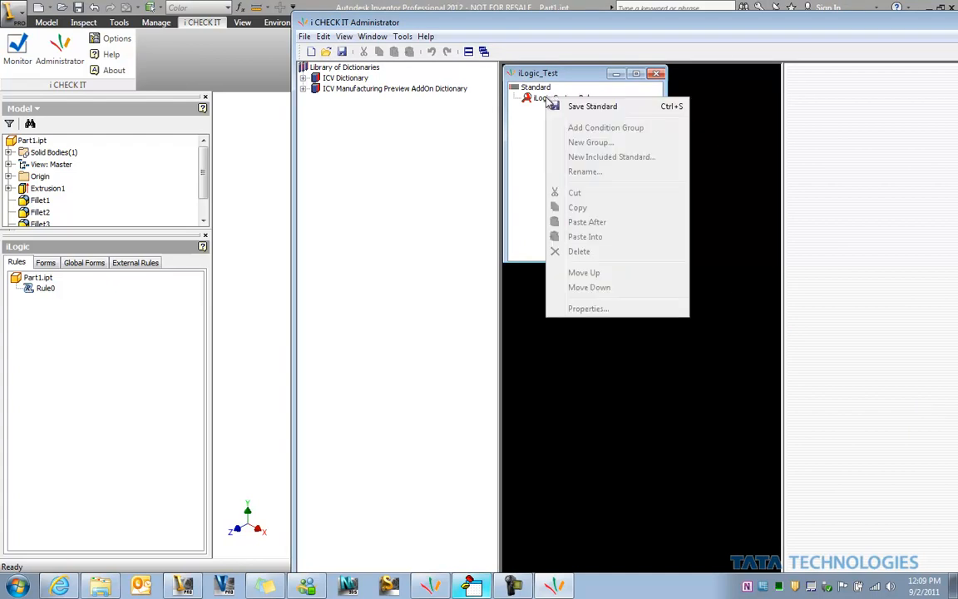
{"action": "mouse_move", "coordinate": [536, 100]}
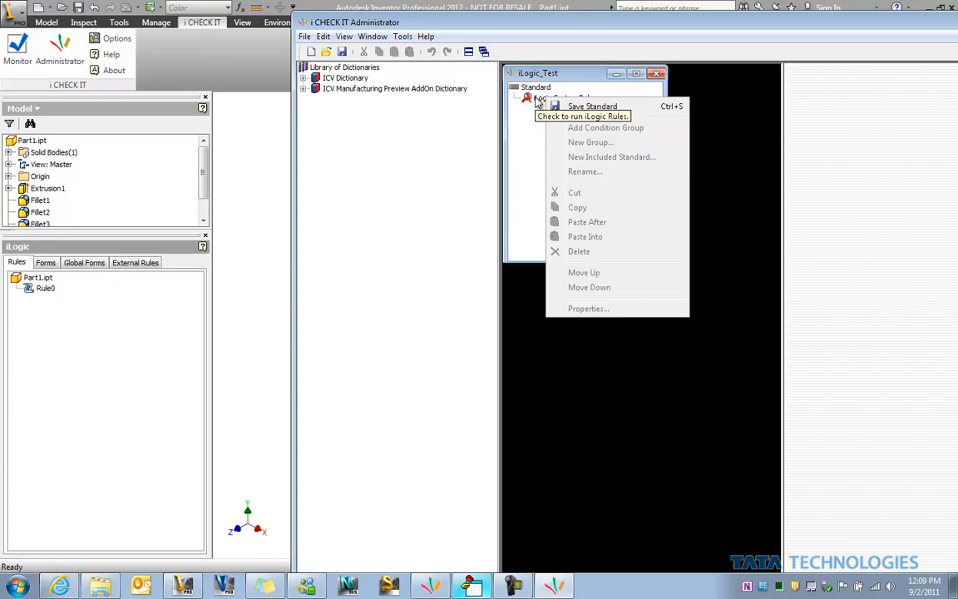
{"action": "left_click", "coordinate": [560, 98]}
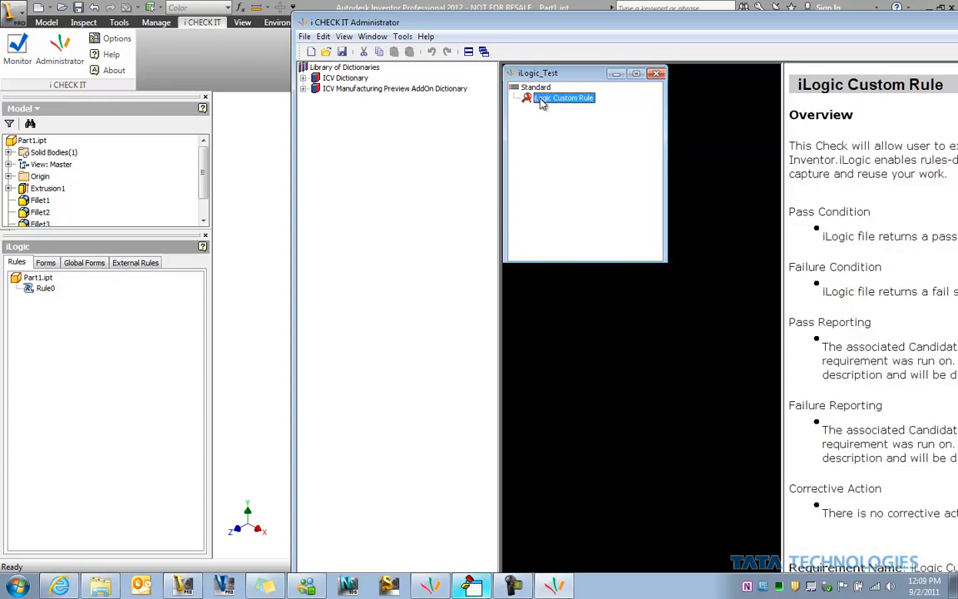
{"action": "mouse_move", "coordinate": [557, 98]}
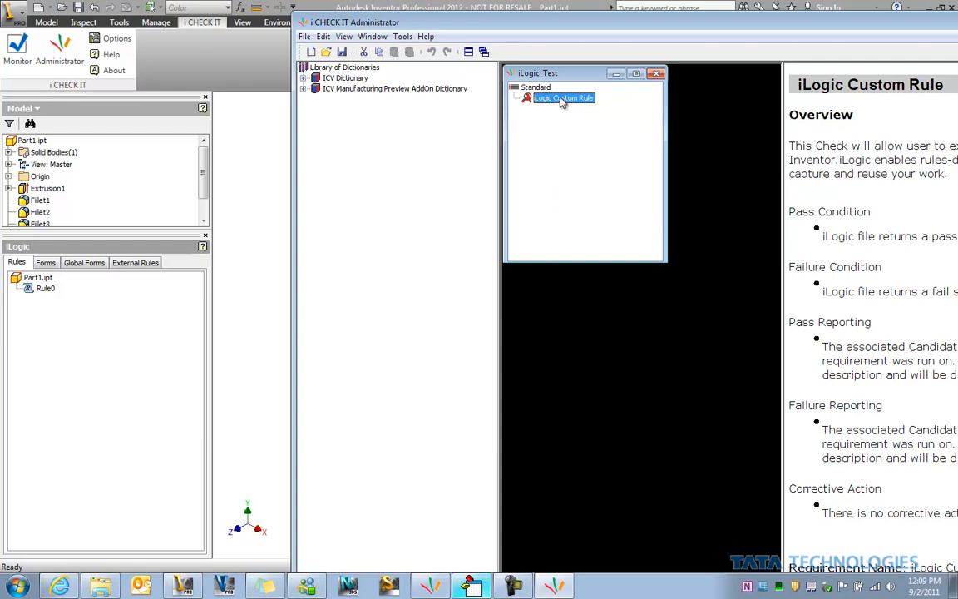
{"action": "right_click", "coordinate": [562, 98]}
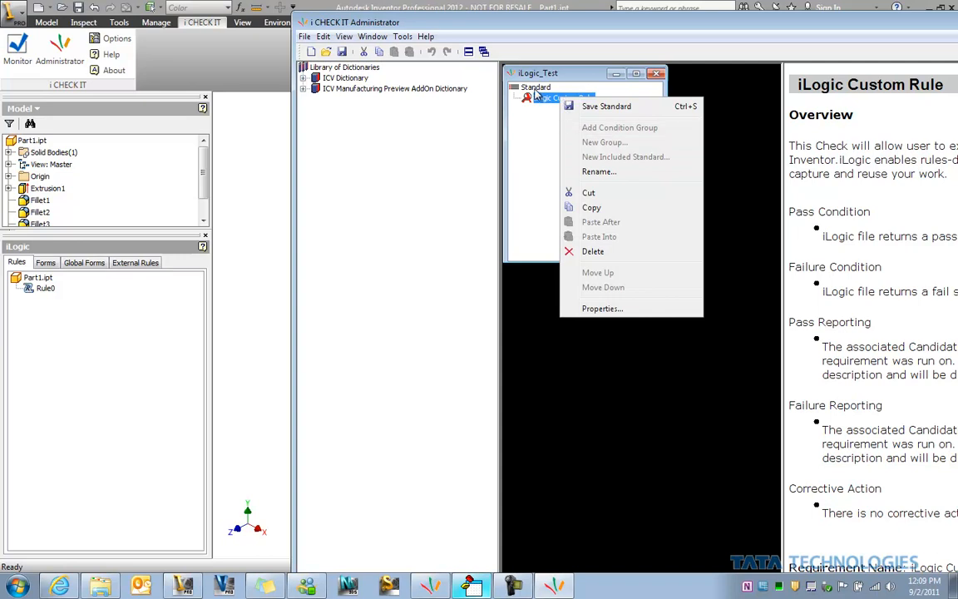
{"action": "left_click", "coordinate": [603, 308]}
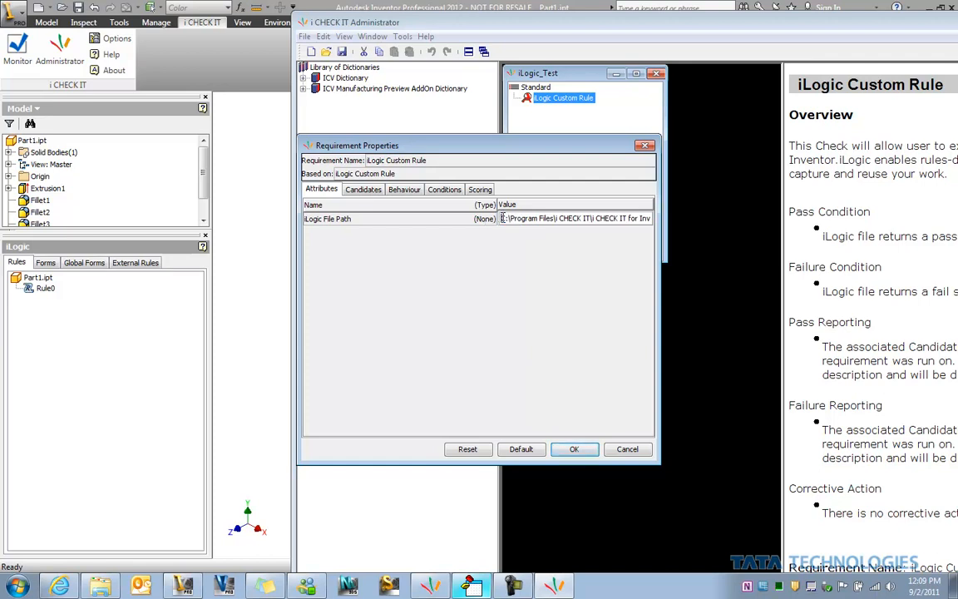
Select the iLogic File Path attribute value and confirm the requirement properties.
{"action": "triple_click", "coordinate": [574, 218]}
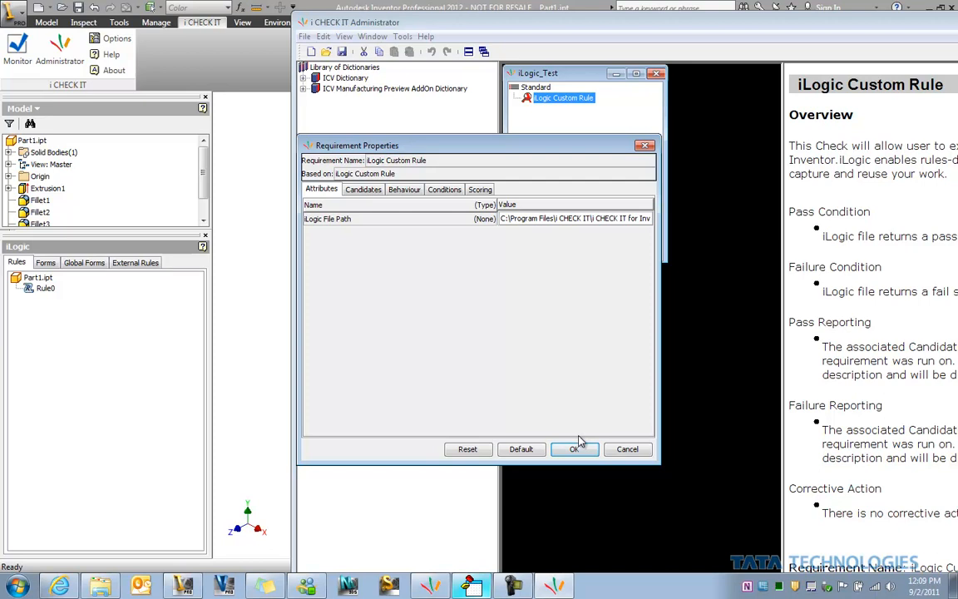
{"action": "left_click", "coordinate": [575, 449]}
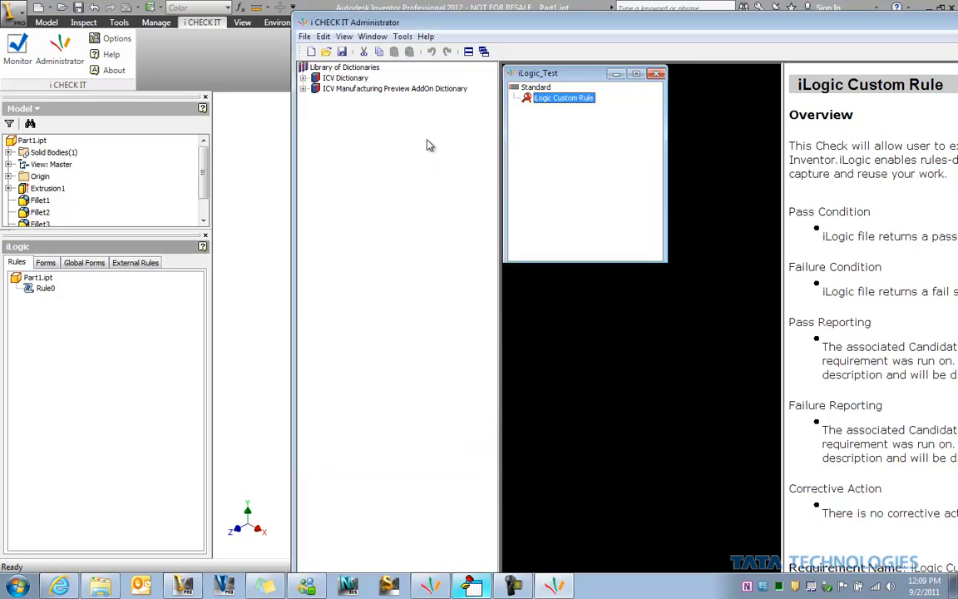